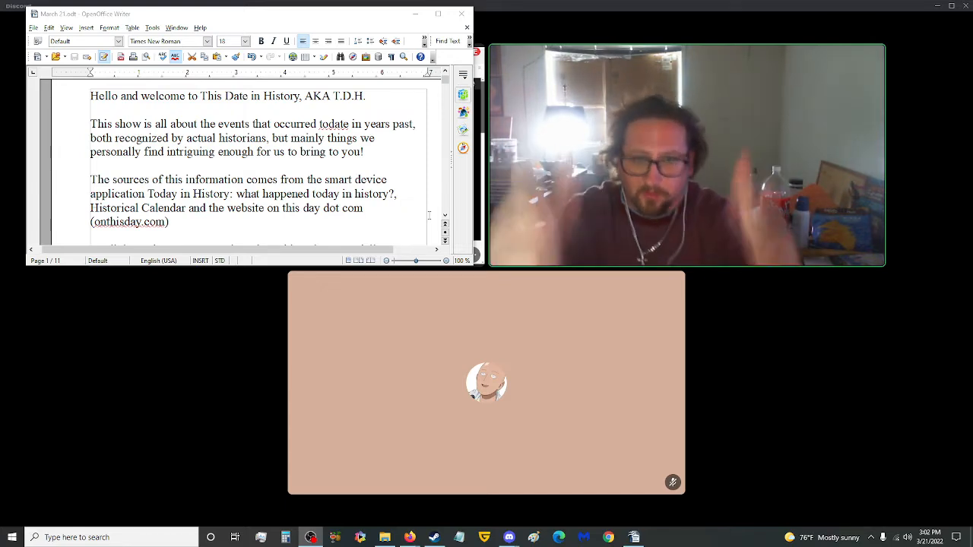
- Scroll past the welcome and sources paragraphs to the March 21st, 2022 date line and 537 Siege of Rome
scroll("down", 3)
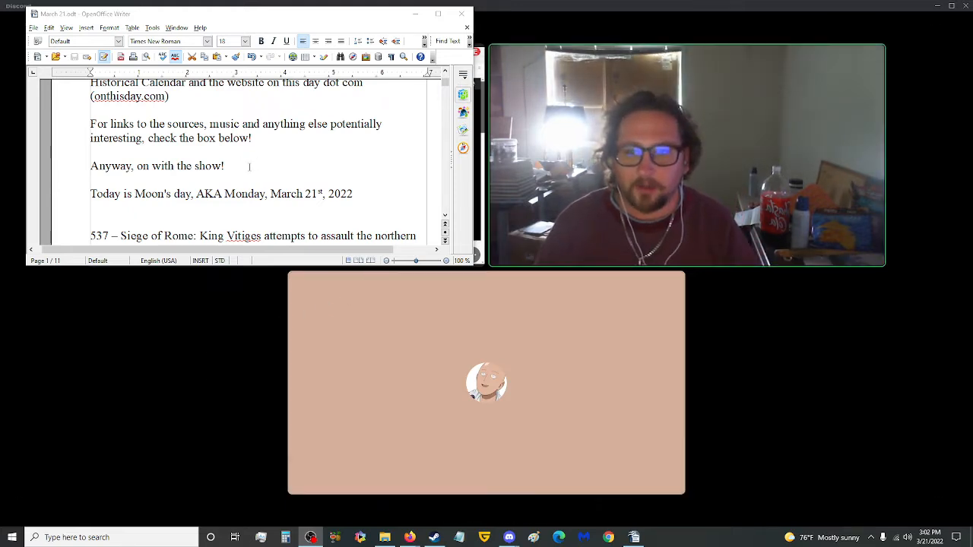
scroll("down", 3)
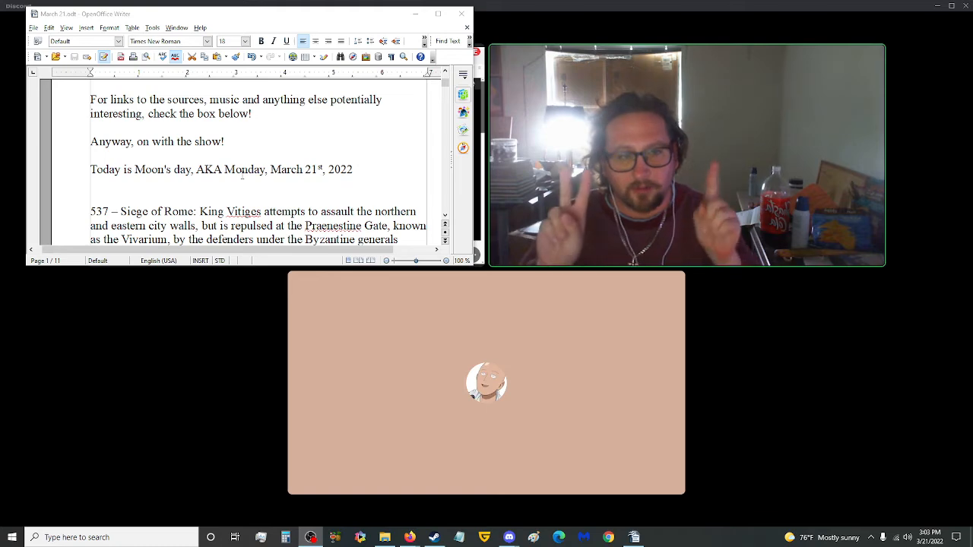
- Scroll through the 537, 630 and 717 Battle of Vincy entries to the end of page 1
scroll("down", 3)
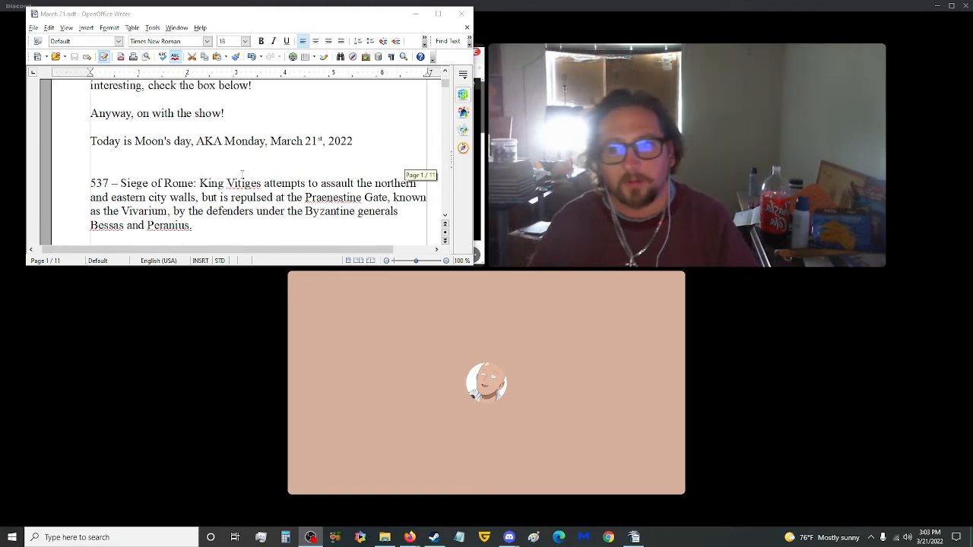
scroll("down", 3)
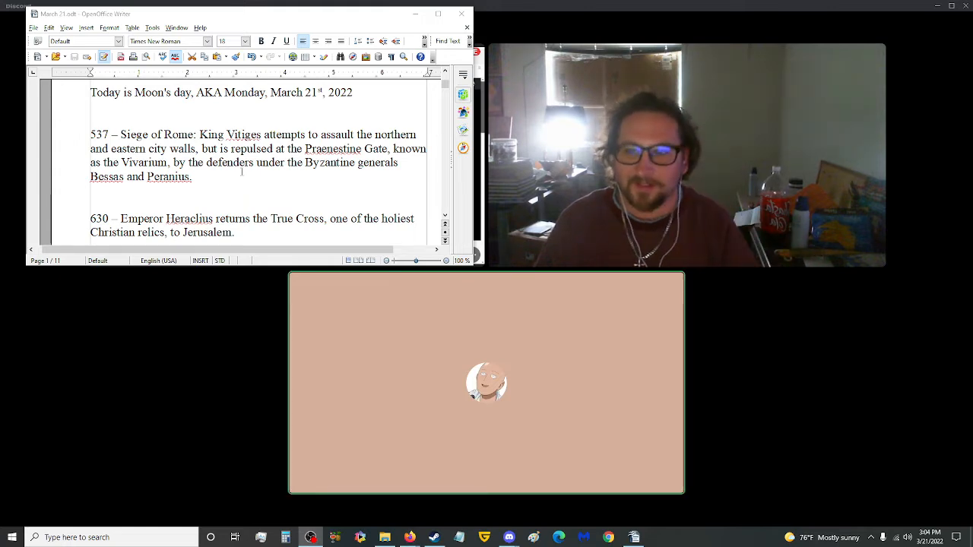
scroll("down", 3)
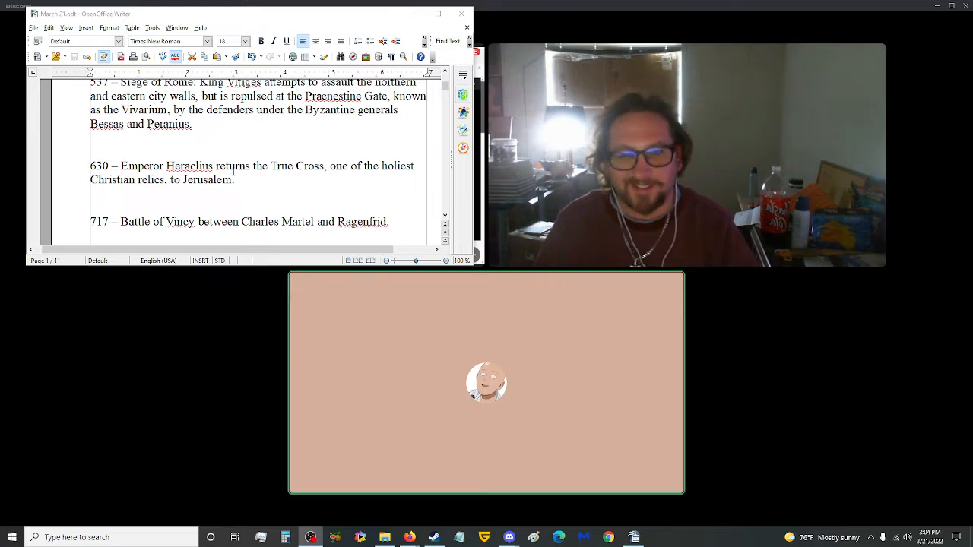
scroll("down", 3)
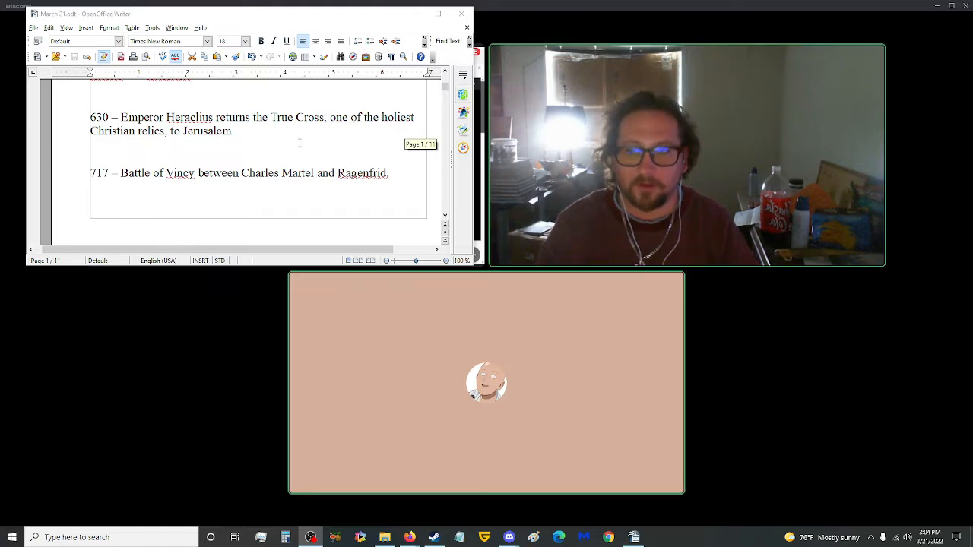
scroll("down", 3)
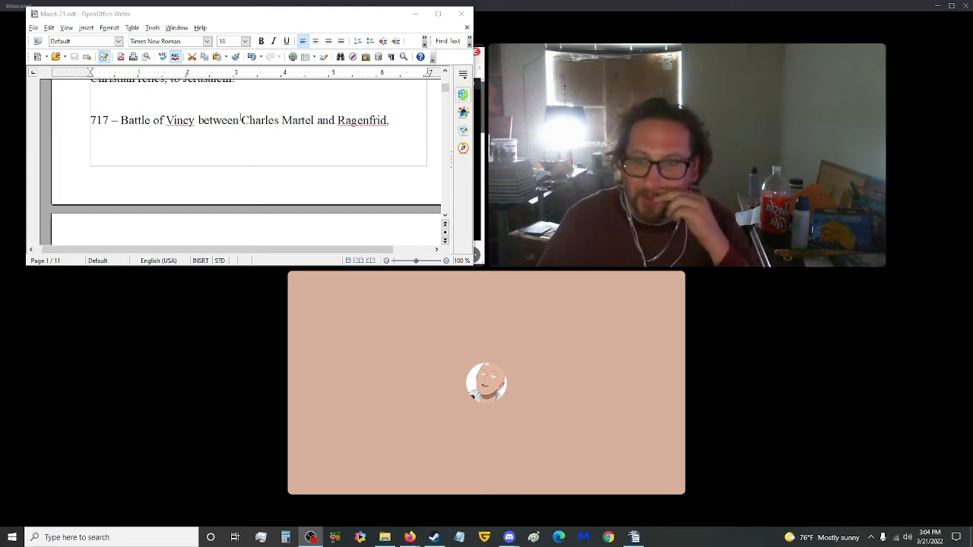
scroll("down", 3)
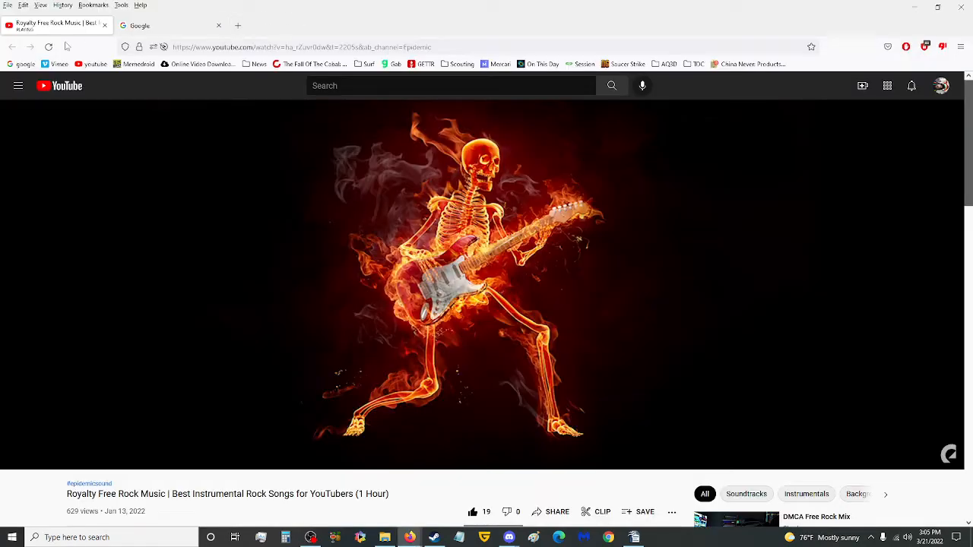
- Search Google for 'who started the church of england' from the browser tab
left_click(167, 24)
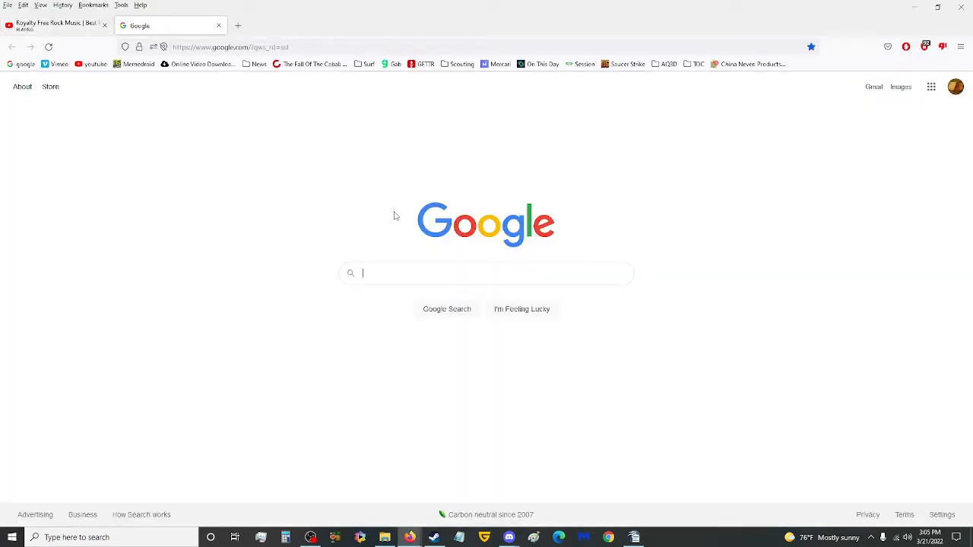
type("who started the church of engl")
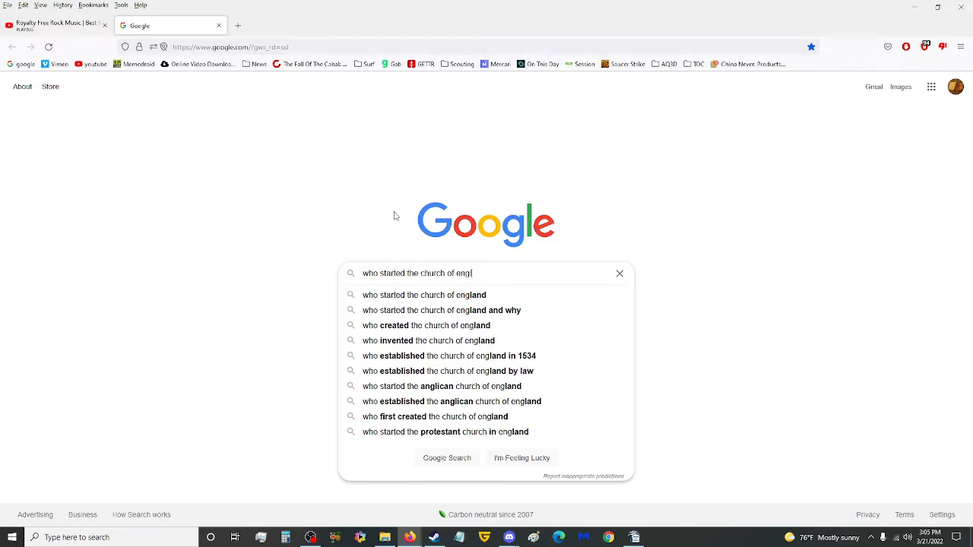
left_click(423, 295)
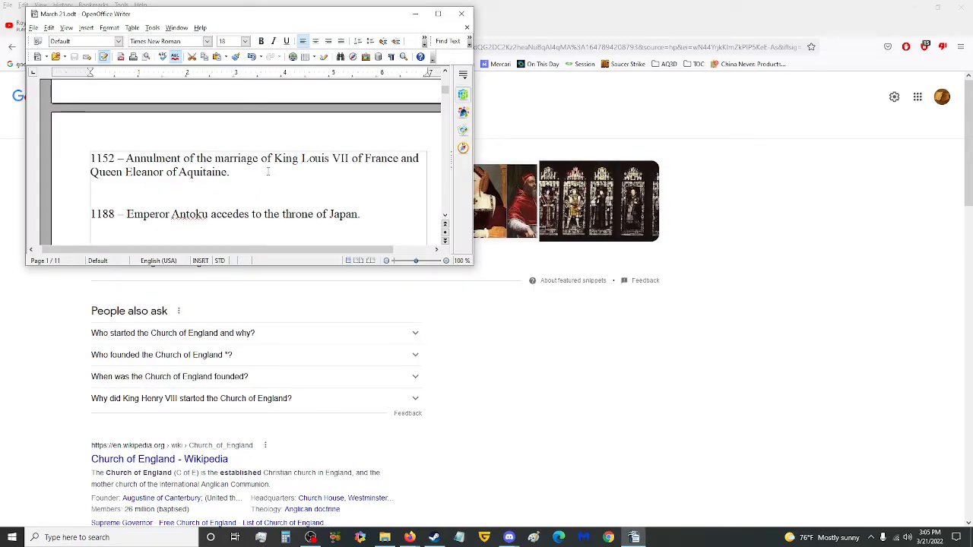
- Scroll the script onto page 2, reaching the 1556 Thomas Cranmer and 1788 New Orleans fire entries
scroll("down", 3)
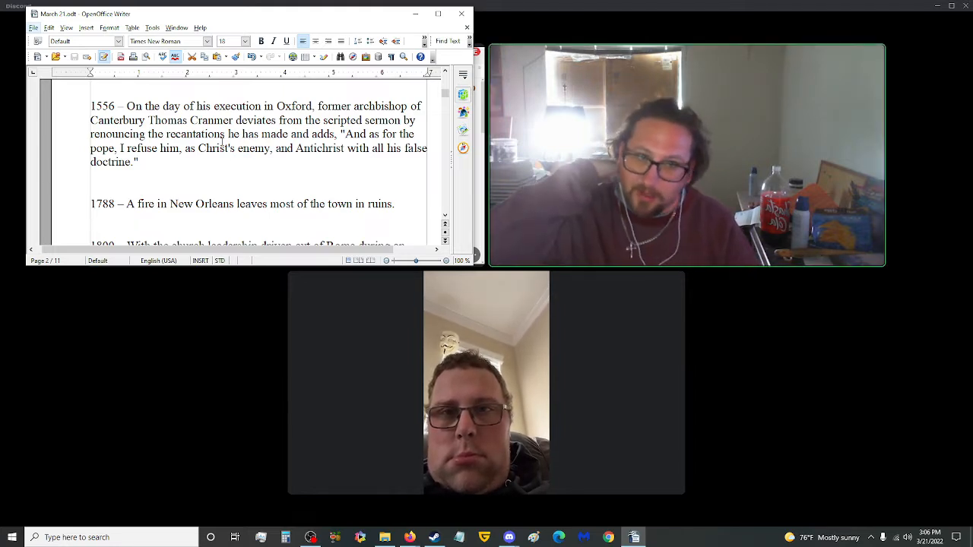
- Scroll through the 1800 and 1801 entries to the 1804 Code Napoléon and 1814 Arcis-sur-Aube entries
scroll("down", 3)
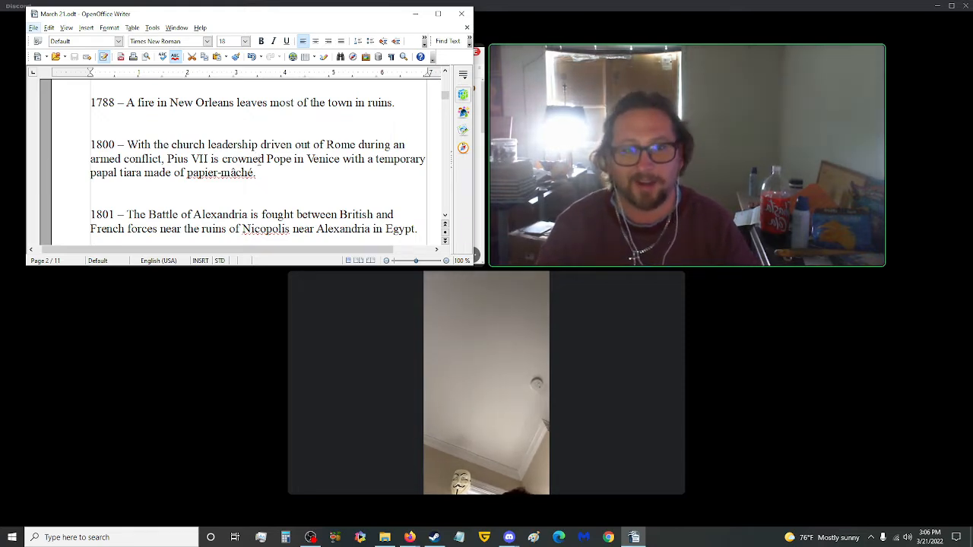
scroll("down", 3)
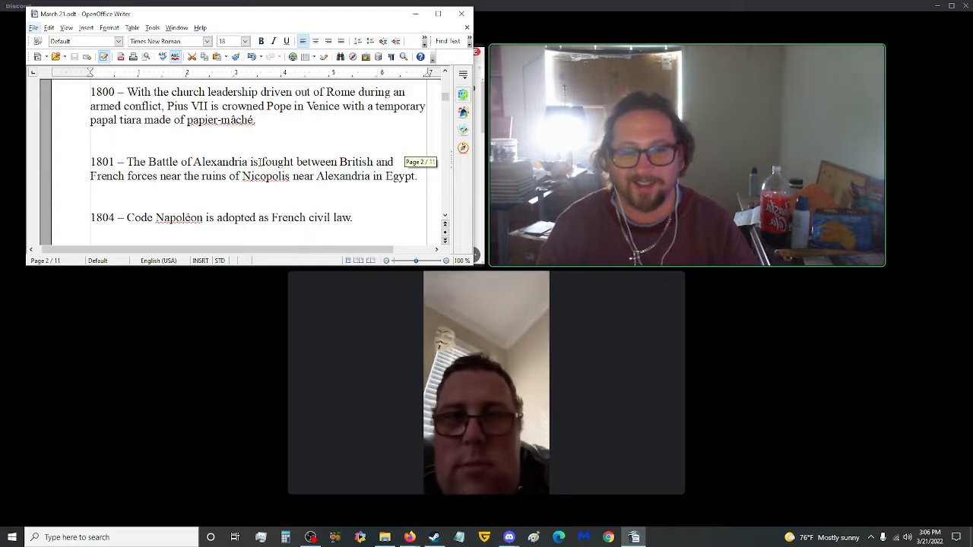
scroll("down", 3)
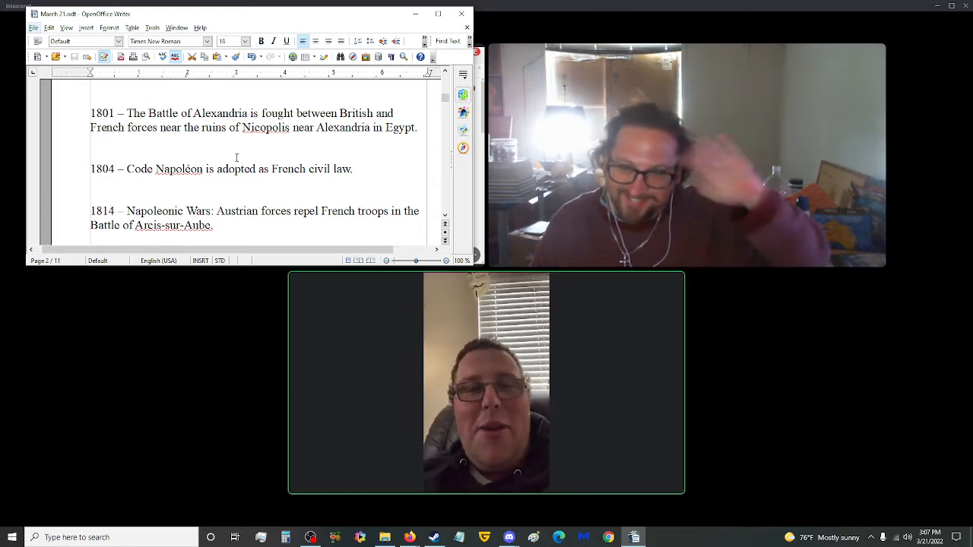
scroll("down", 3)
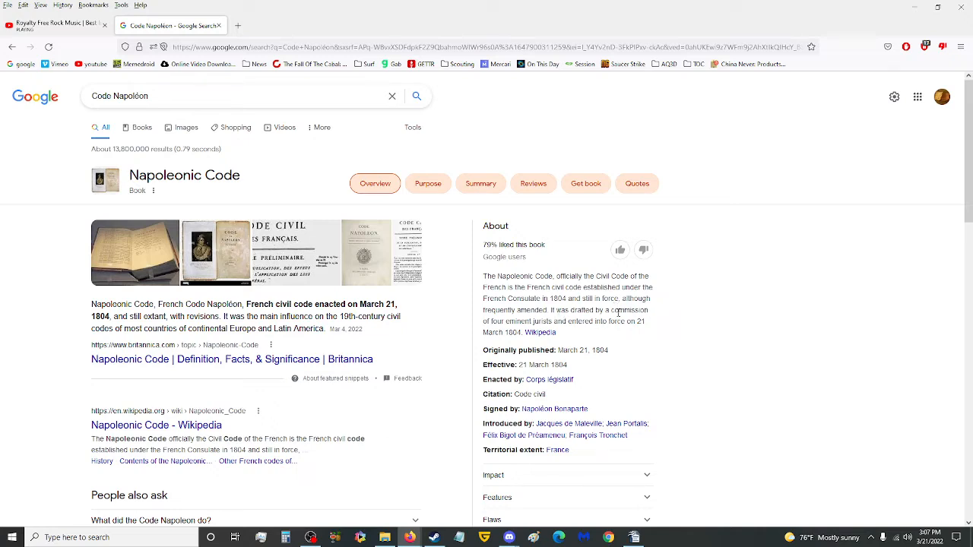
mouse_move(539, 332)
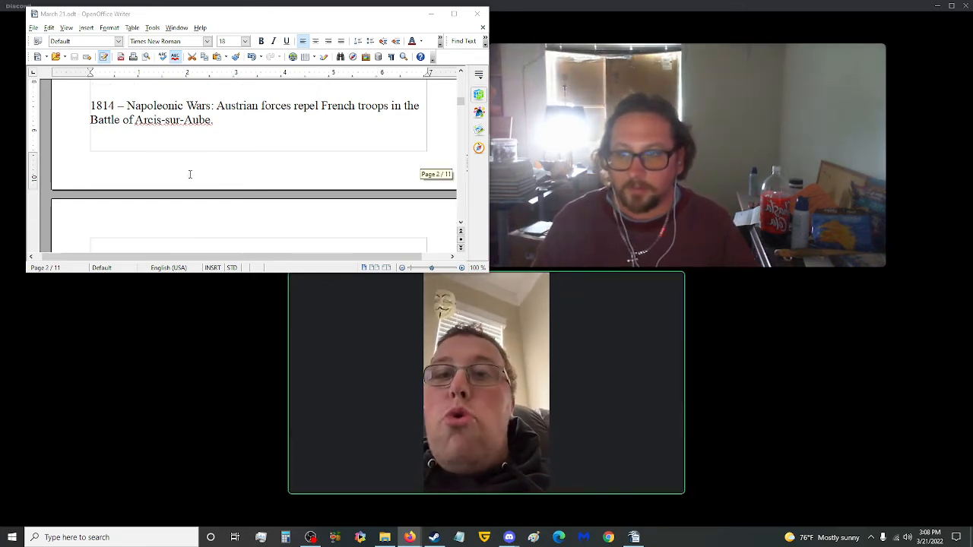
- Scroll past the 1814 entry to the 1844 Bahá'í calendar and 1861 Cornerstone Speech entries
scroll("down", 3)
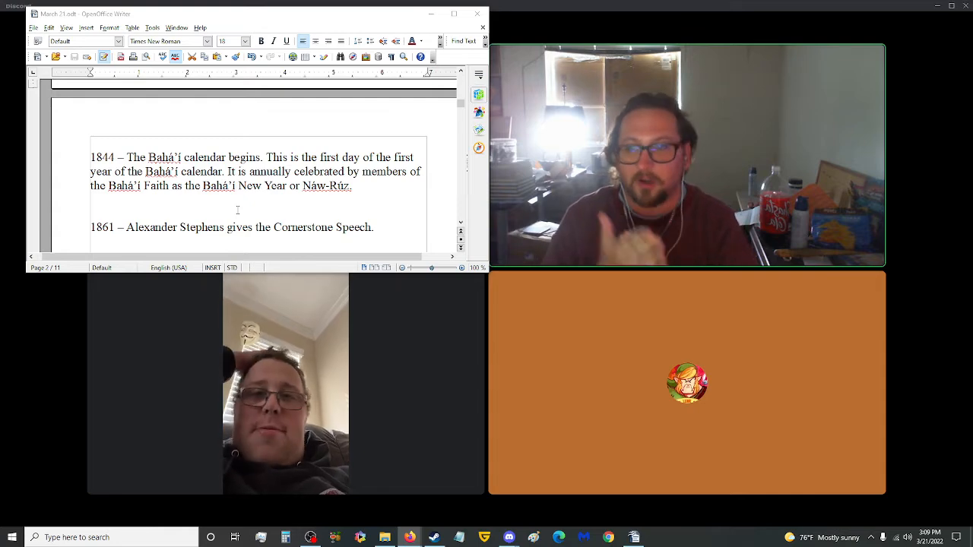
- Select 'Cornerstone Speech' in the 1861 entry and switch to the browser to look it up
scroll("down", 3)
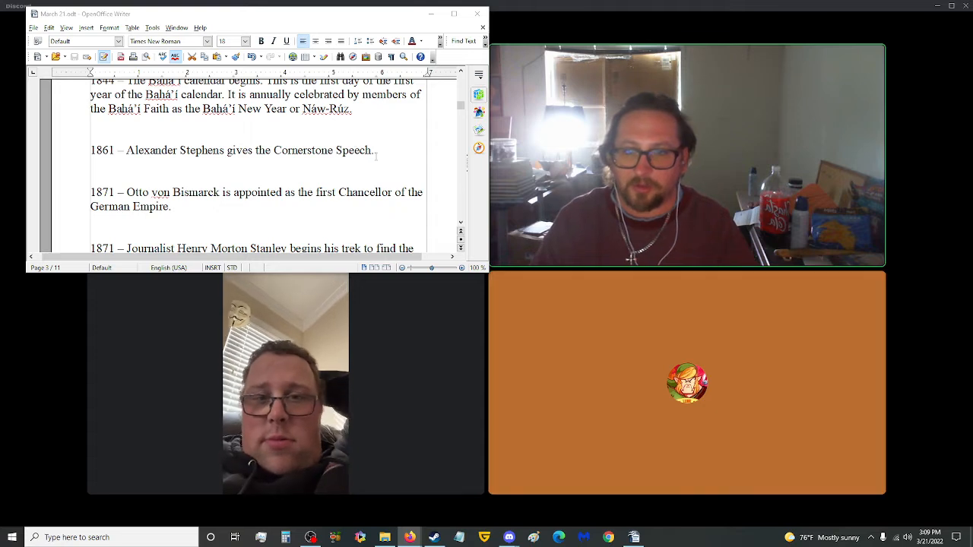
left_click_drag(274, 150, 371, 150)
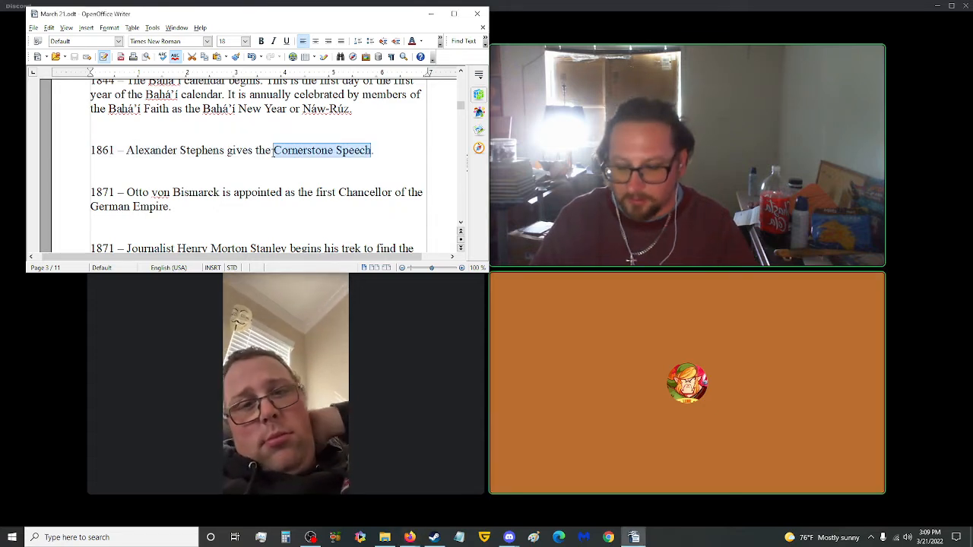
key("alt+tab")
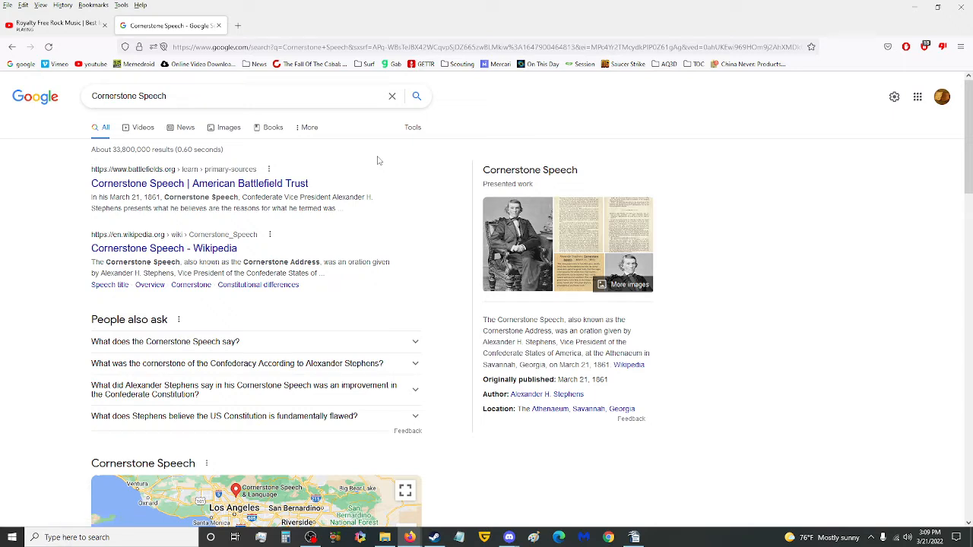
mouse_move(467, 258)
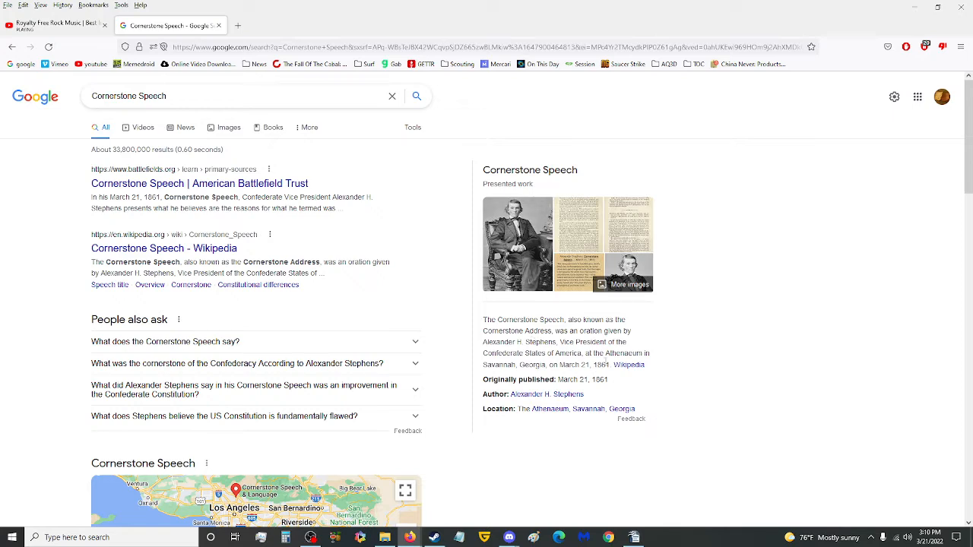
mouse_move(630, 365)
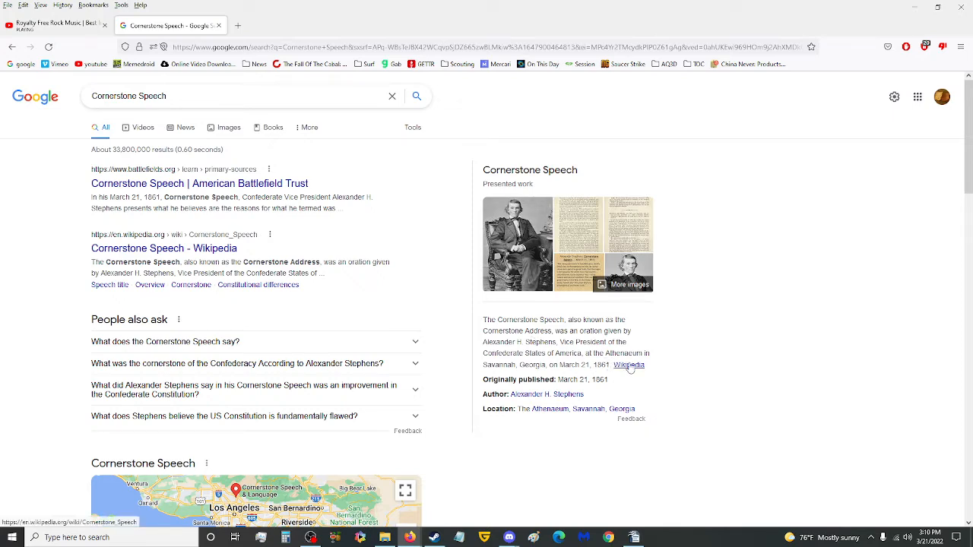
- Open the Wikipedia article from the Cornerstone Speech knowledge panel
left_click(629, 365)
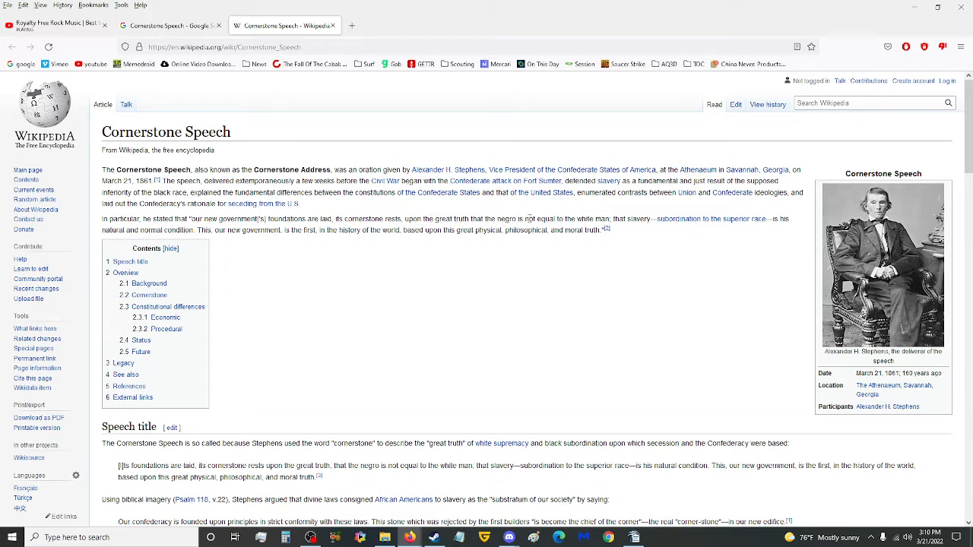
- Return to the Cornerstone Speech Google results from the Wikipedia article
left_click(222, 46)
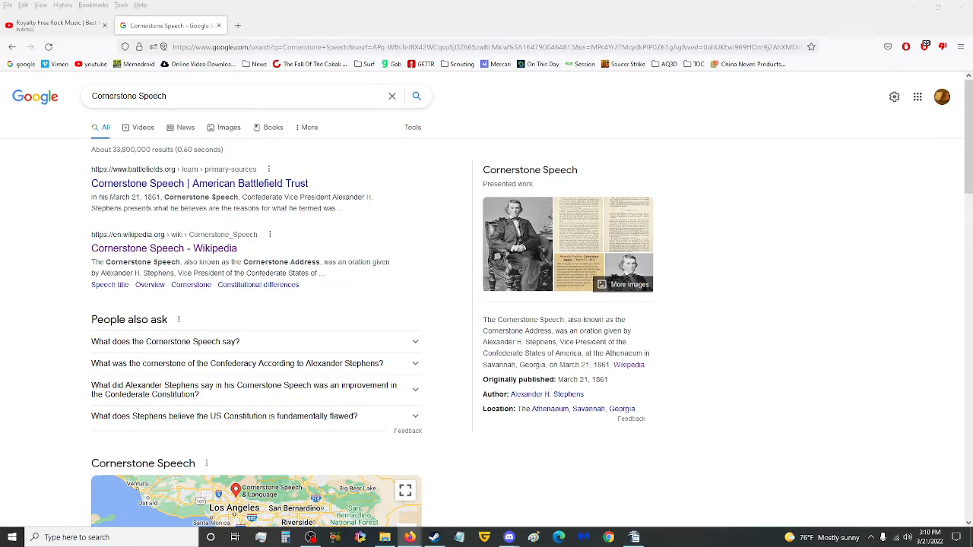
- Switch back to the Writer script at the 1861 Cornerstone Speech entry
key("Alt+Tab")
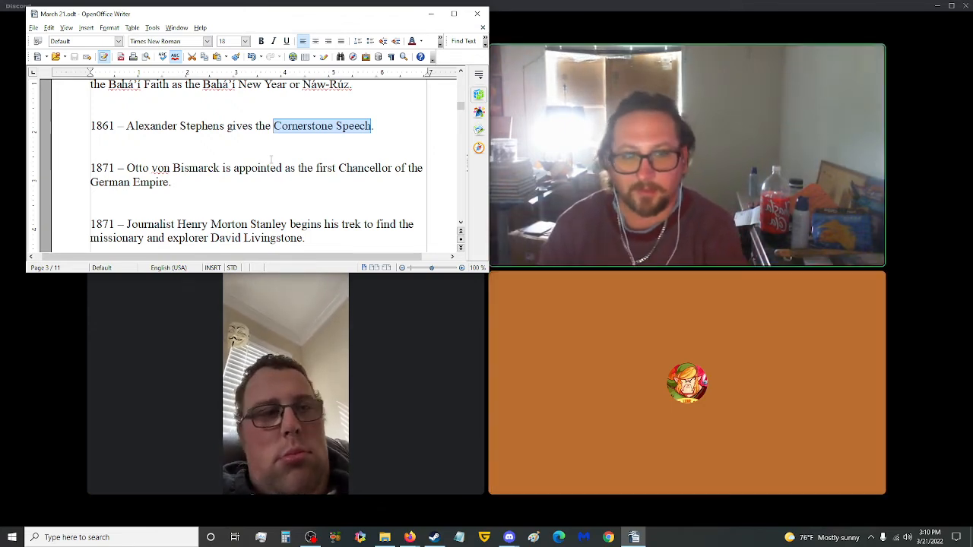
- Scroll the script down past the 1871 and 1918 entries to the 1919 and 1921 entries
scroll("down", 3)
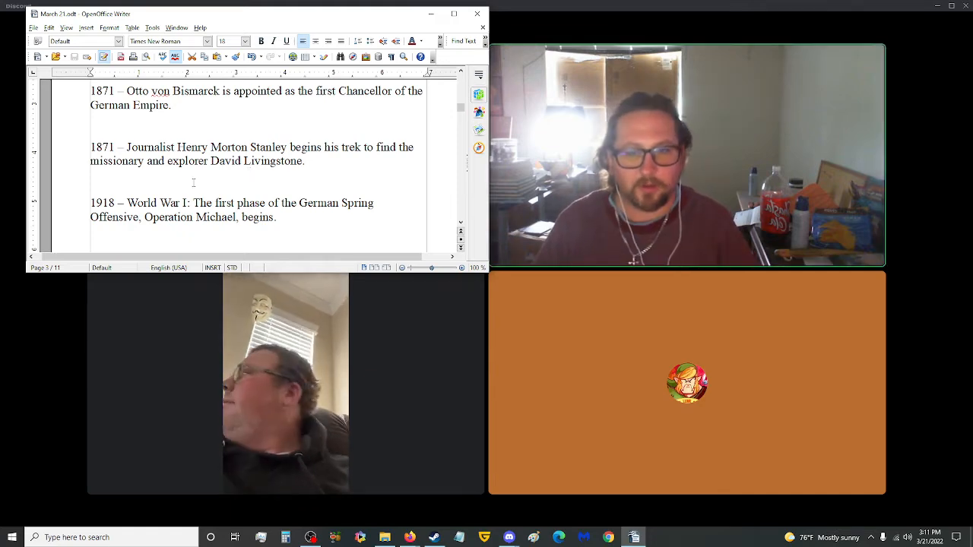
scroll("down", 3)
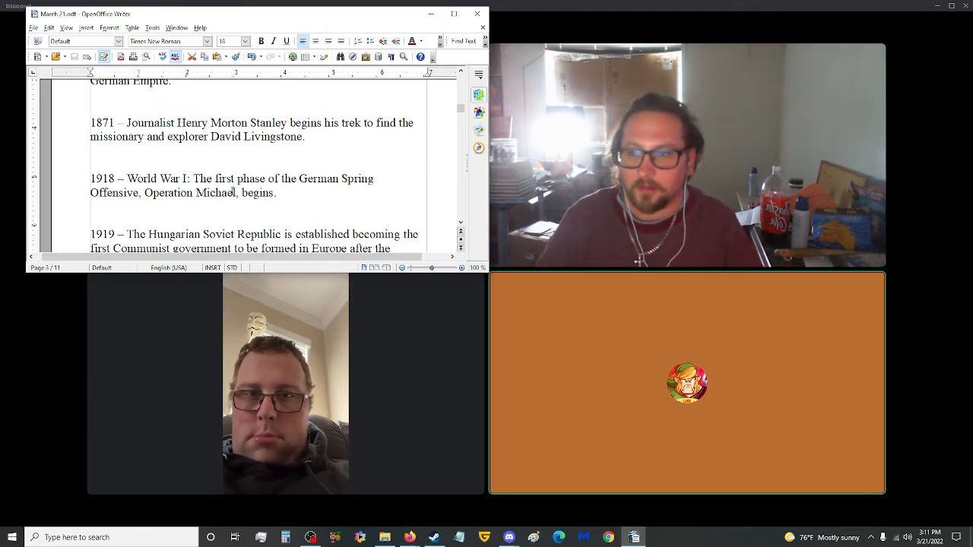
scroll("down", 3)
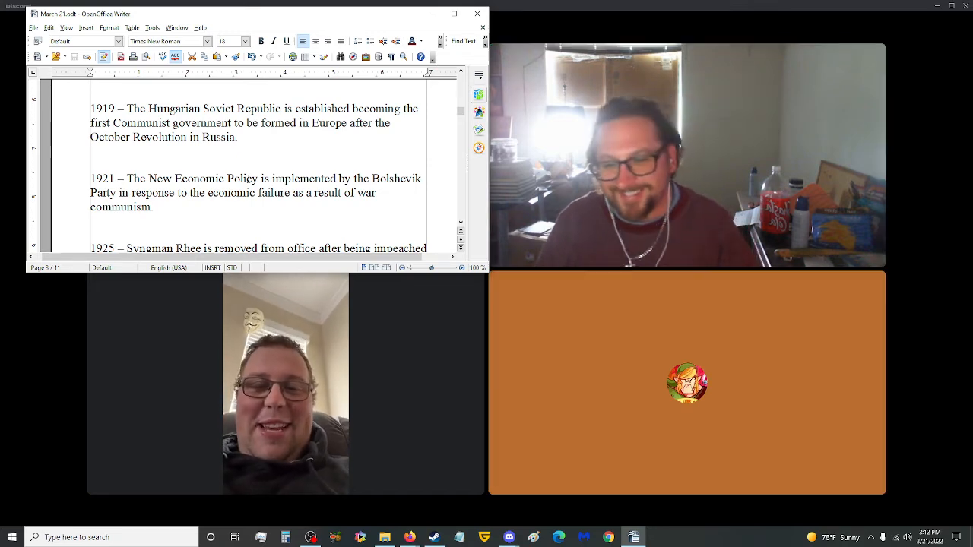
- Scroll down to the 1925 Syngman Rhee entry and select text from it for a Google search
scroll("down", 3)
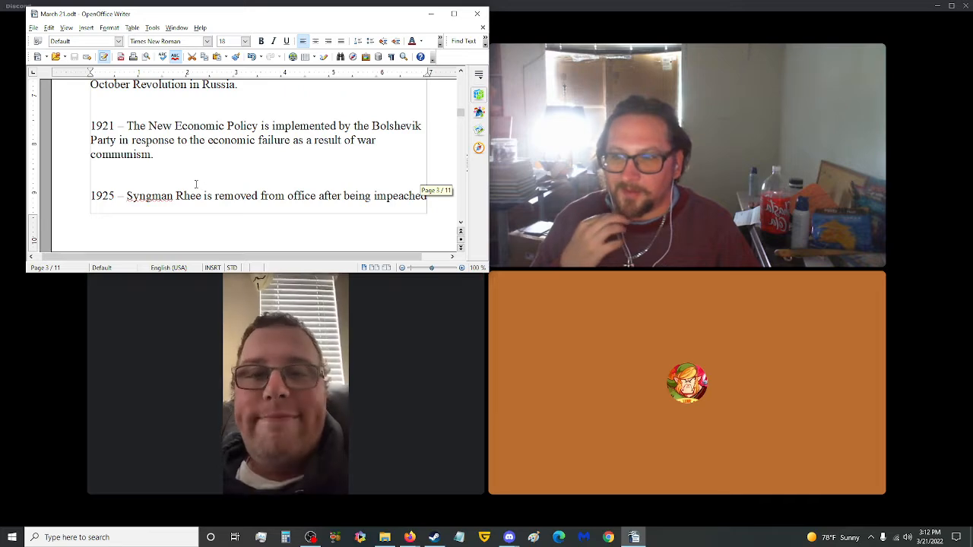
scroll("down", 3)
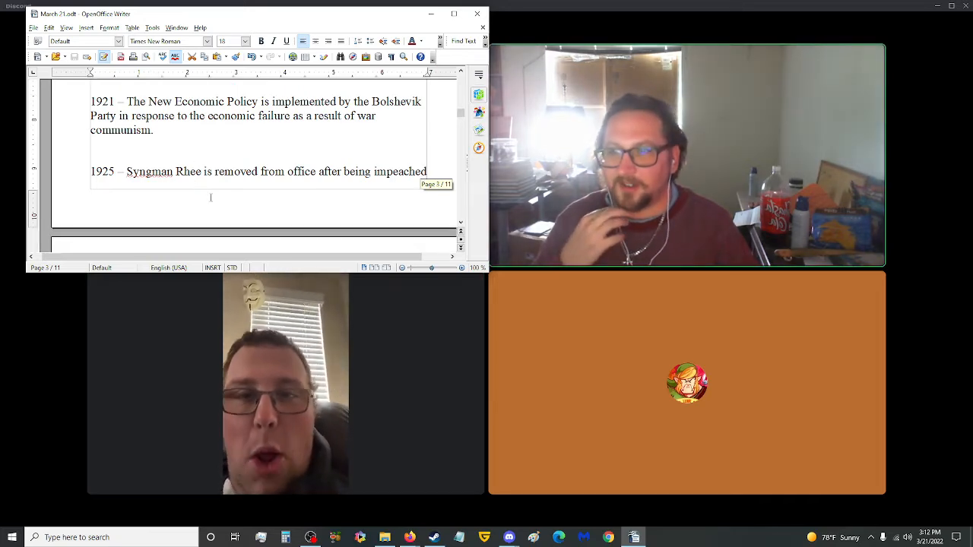
scroll("down", 3)
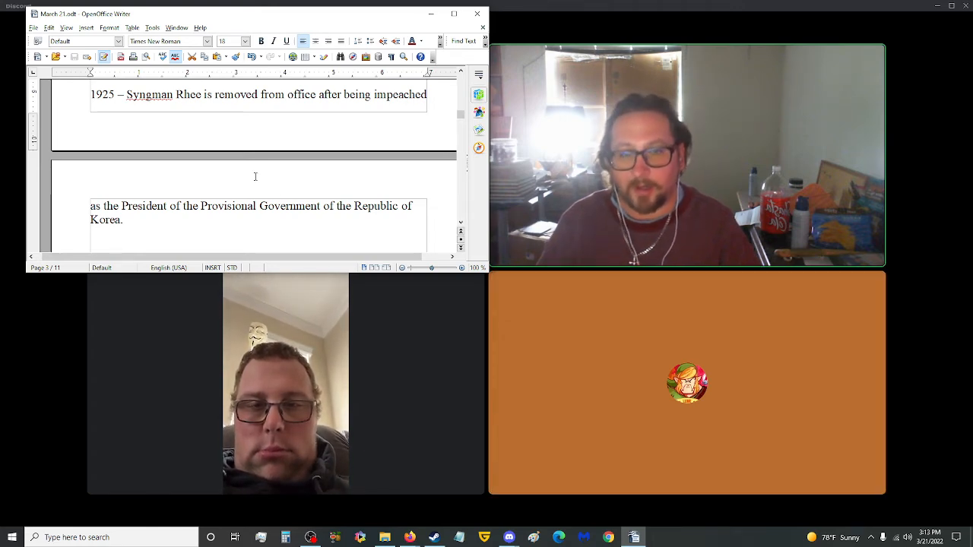
scroll("down", 3)
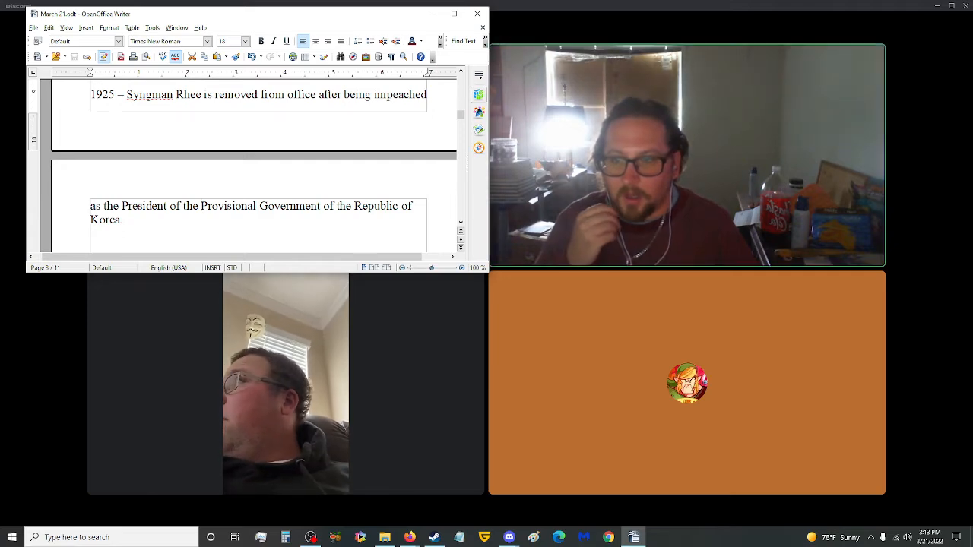
left_click_drag(202, 207, 128, 219)
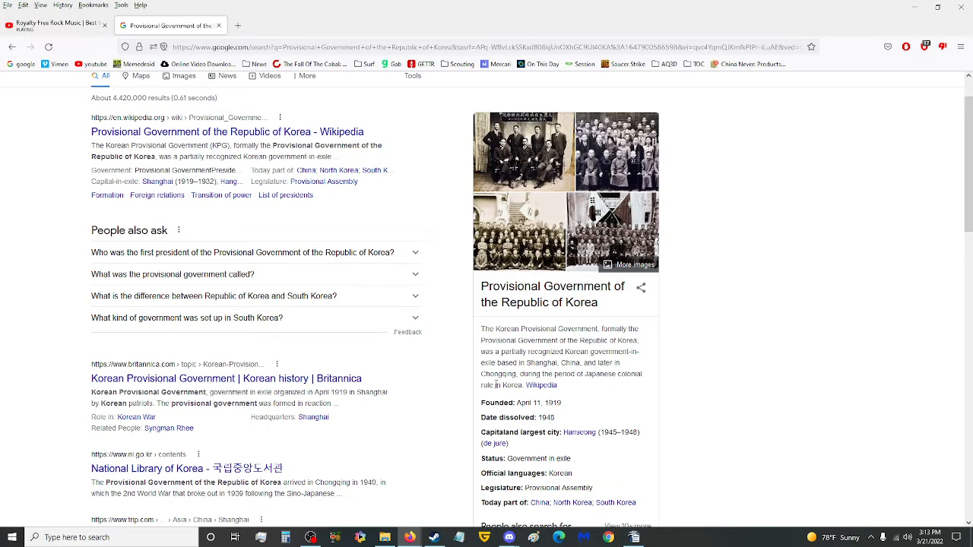
- Scroll through the Google results for the Provisional Government of Korea
scroll("down", 3)
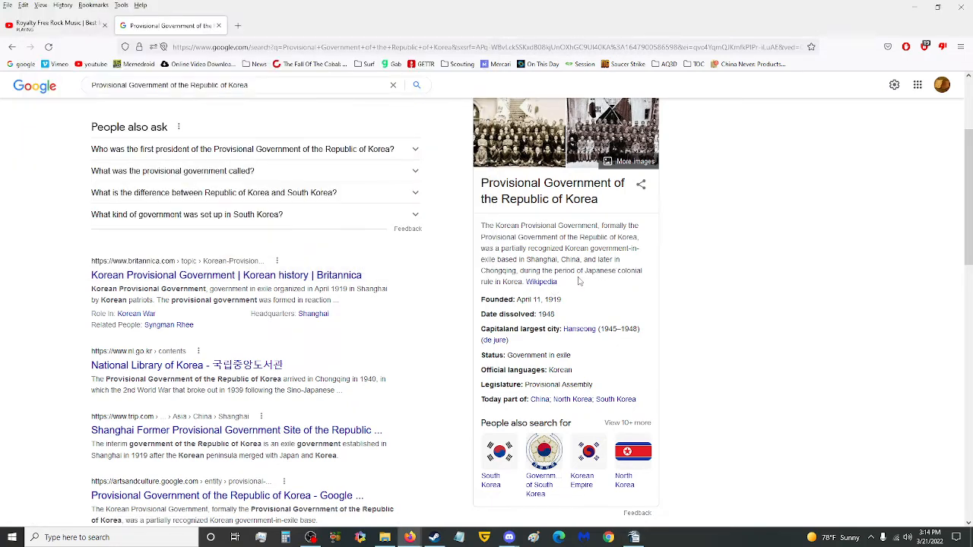
scroll("down", 3)
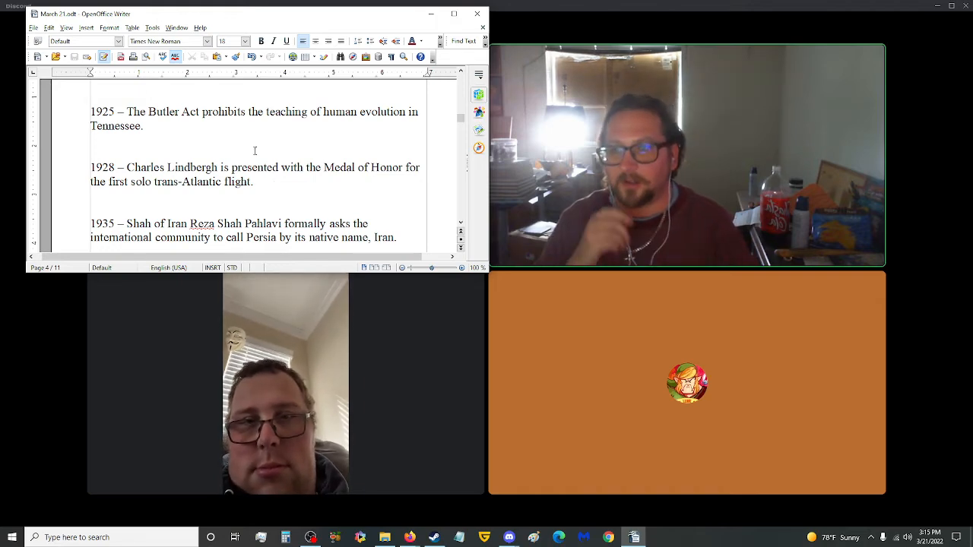
scroll("down", 3)
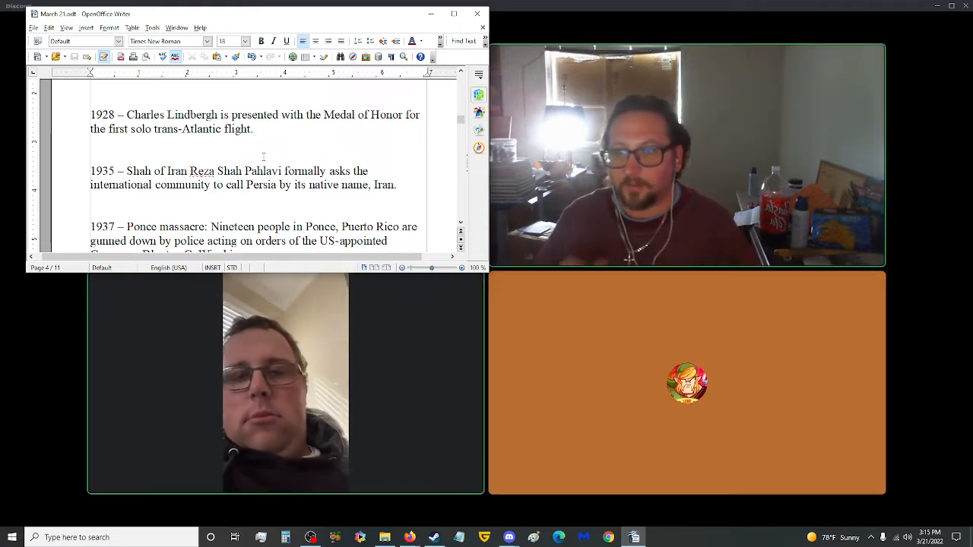
scroll("down", 3)
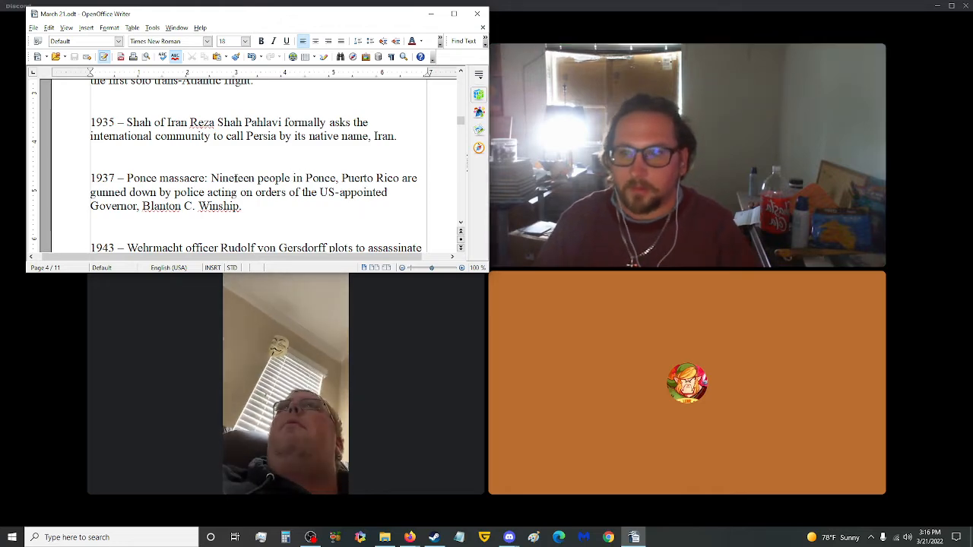
scroll("down", 3)
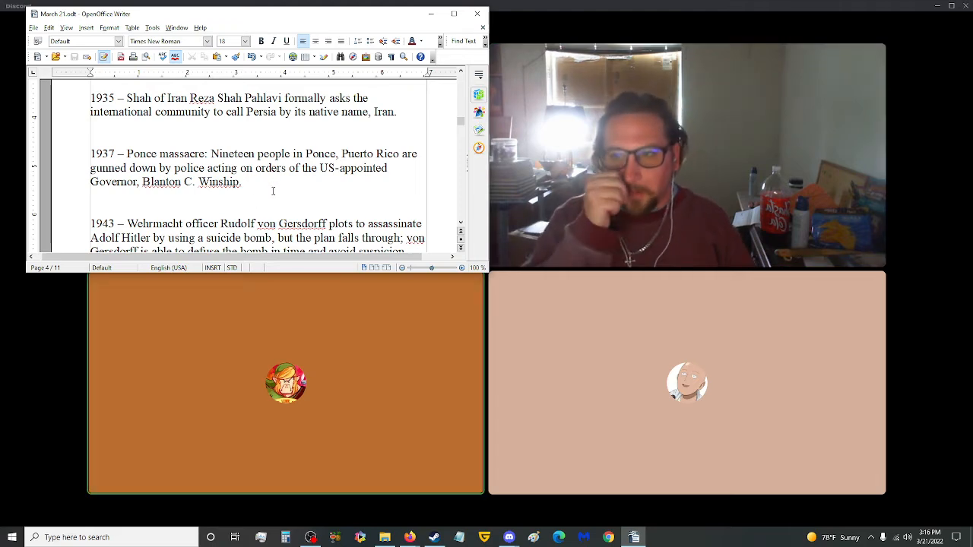
scroll("down", 3)
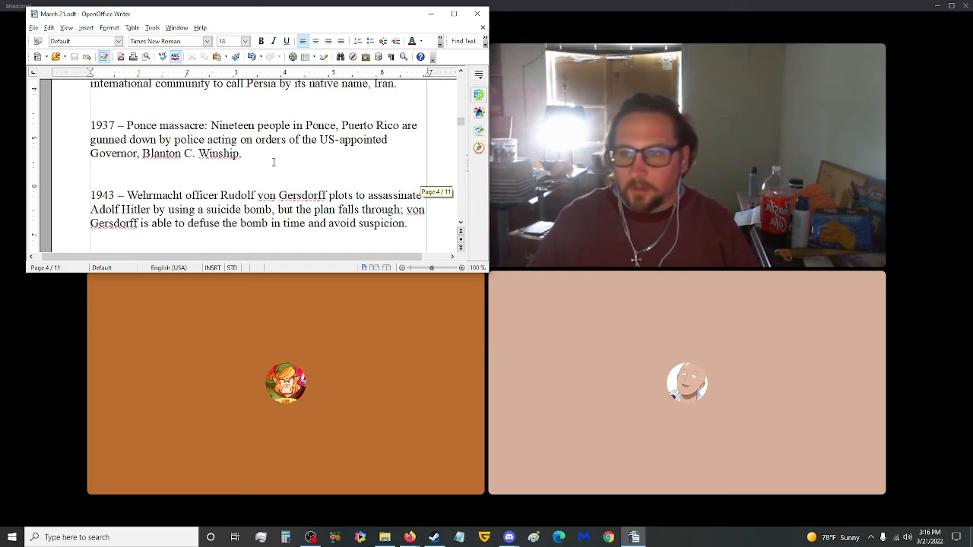
scroll("down", 3)
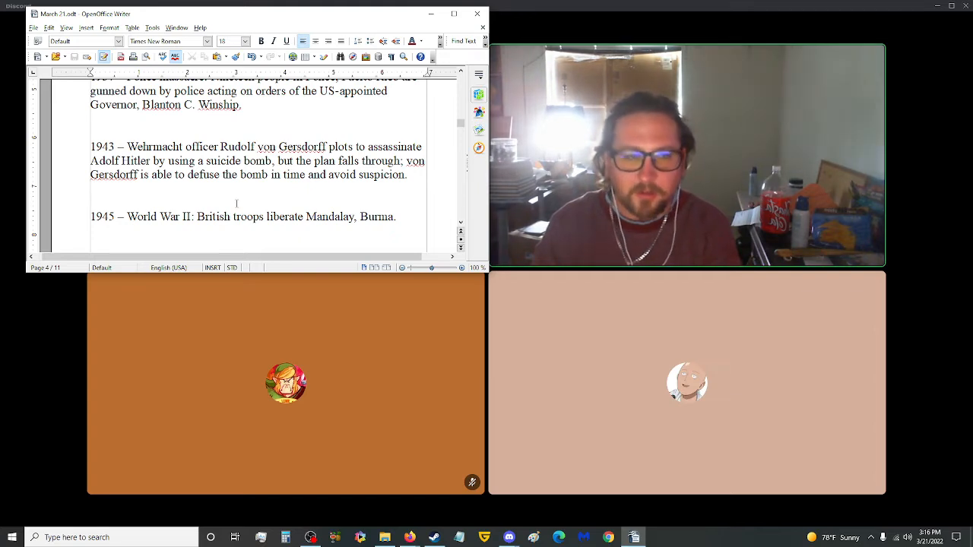
scroll("down", 3)
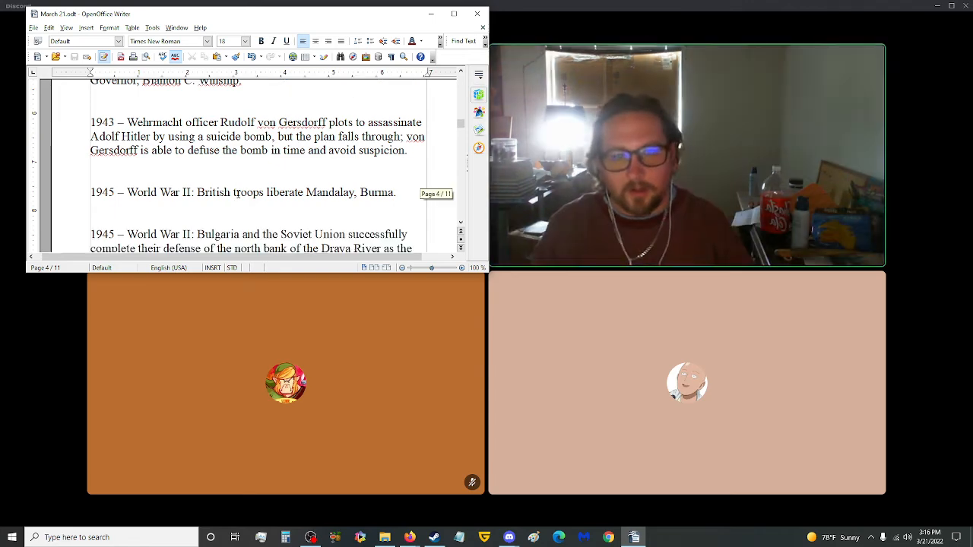
scroll("down", 3)
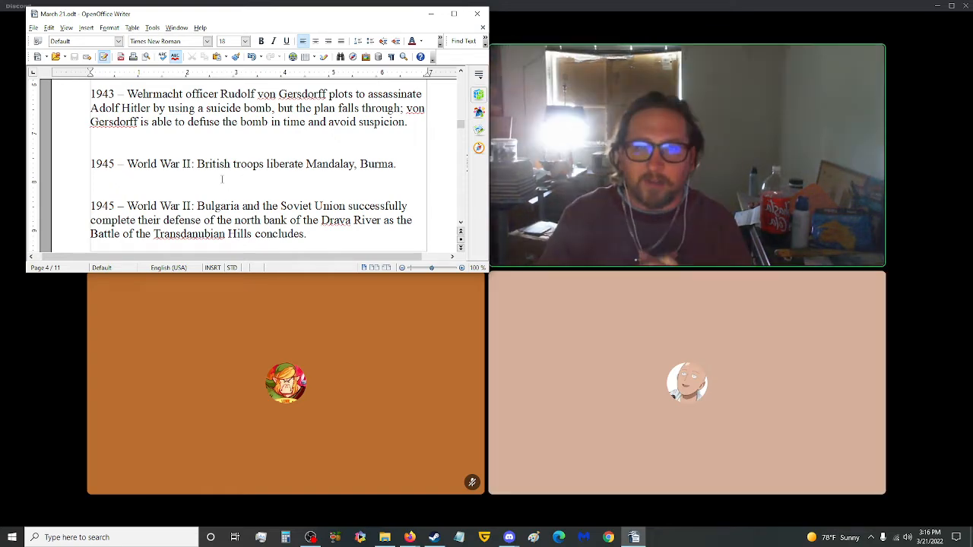
scroll("down", 3)
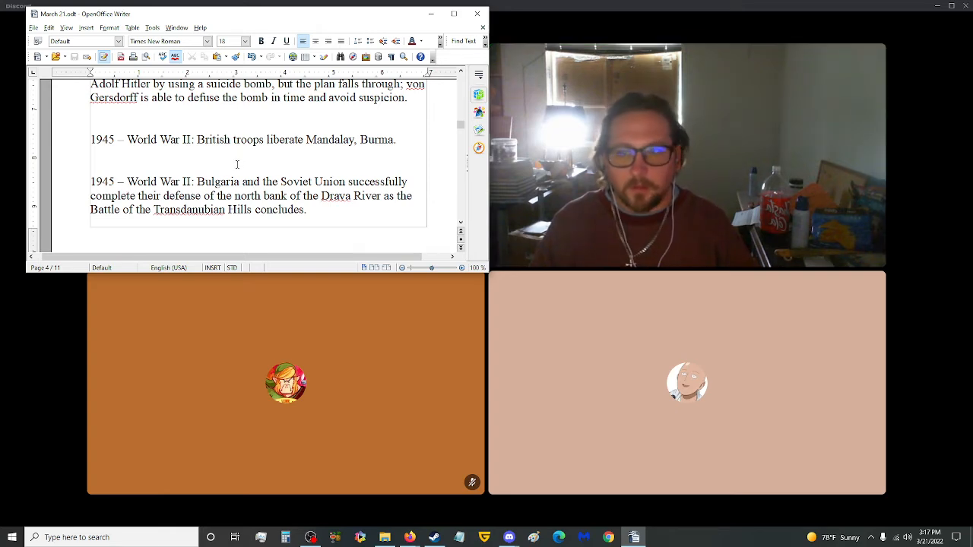
scroll("down", 3)
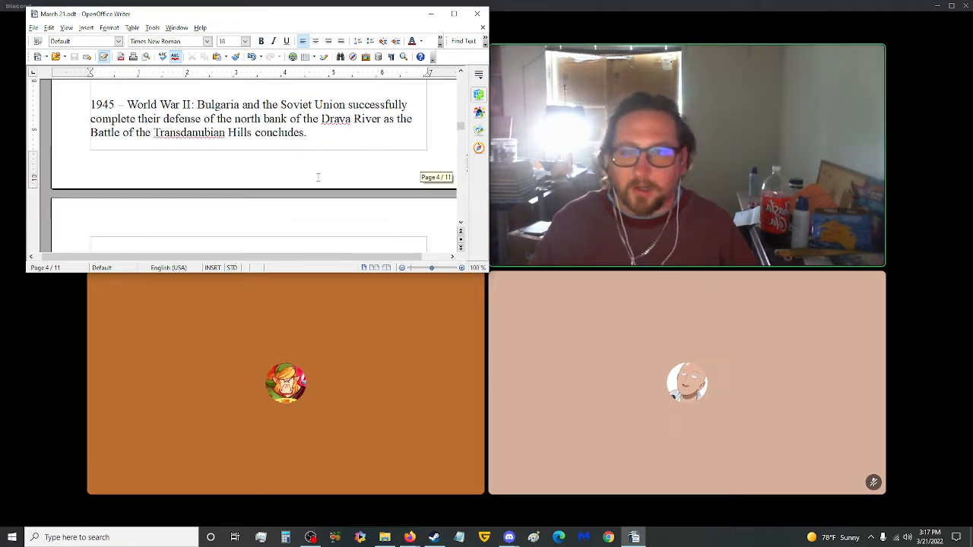
scroll("down", 3)
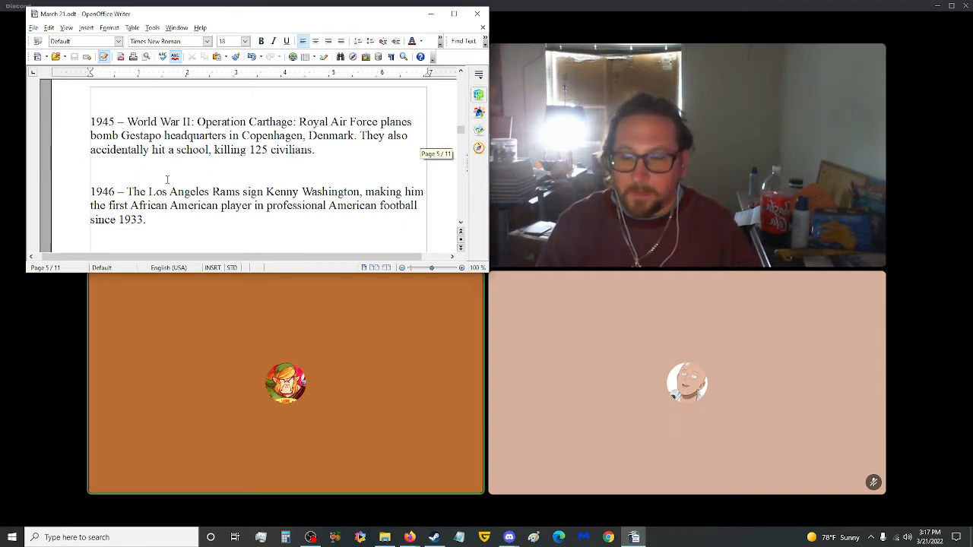
scroll("down", 3)
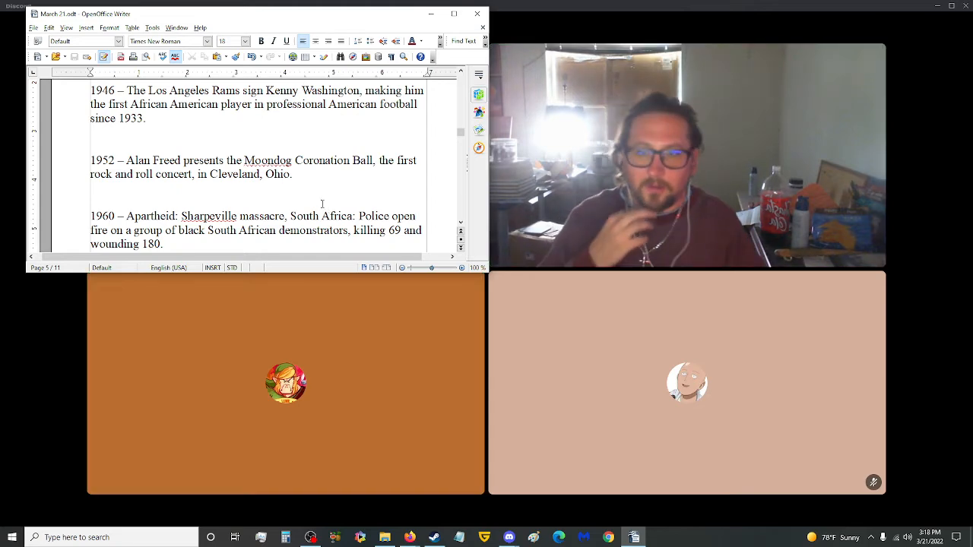
scroll("down", 3)
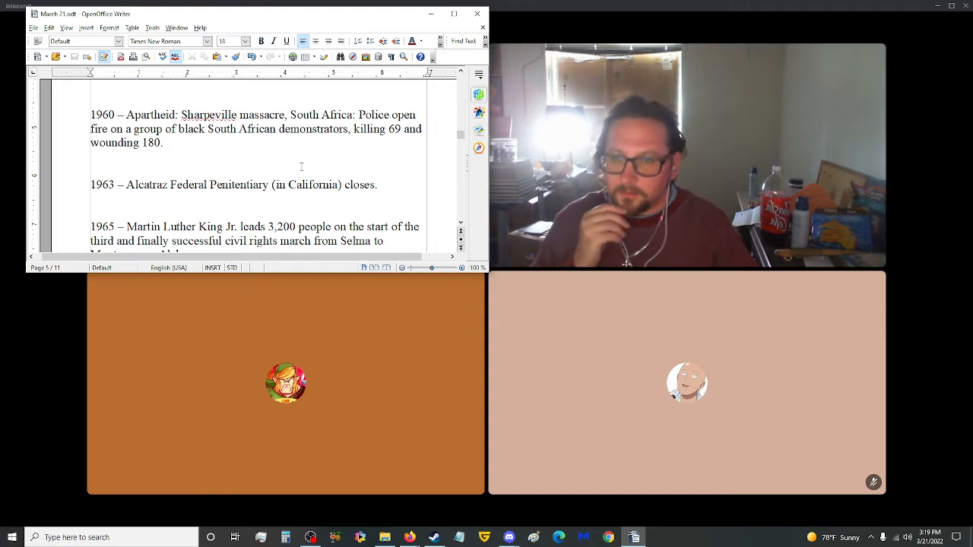
scroll("down", 3)
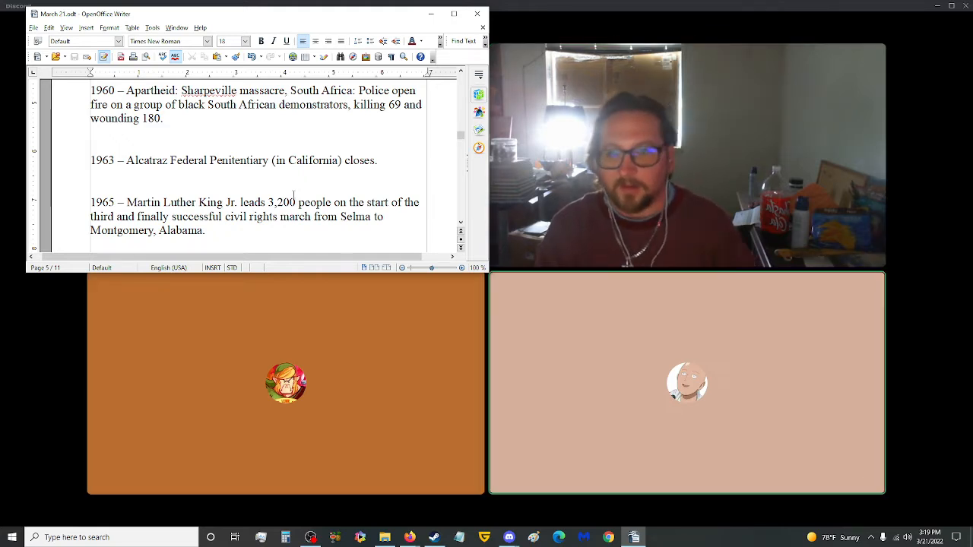
scroll("down", 3)
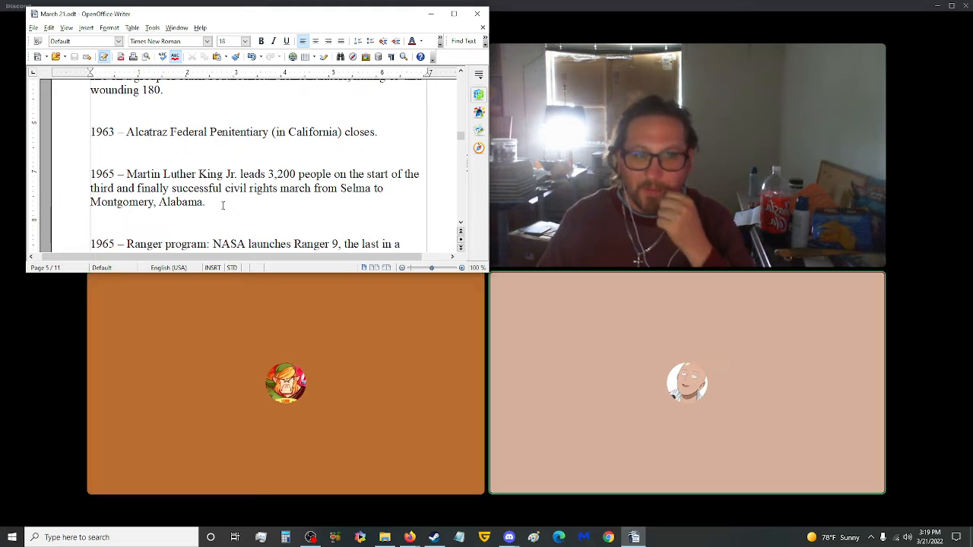
scroll("down", 3)
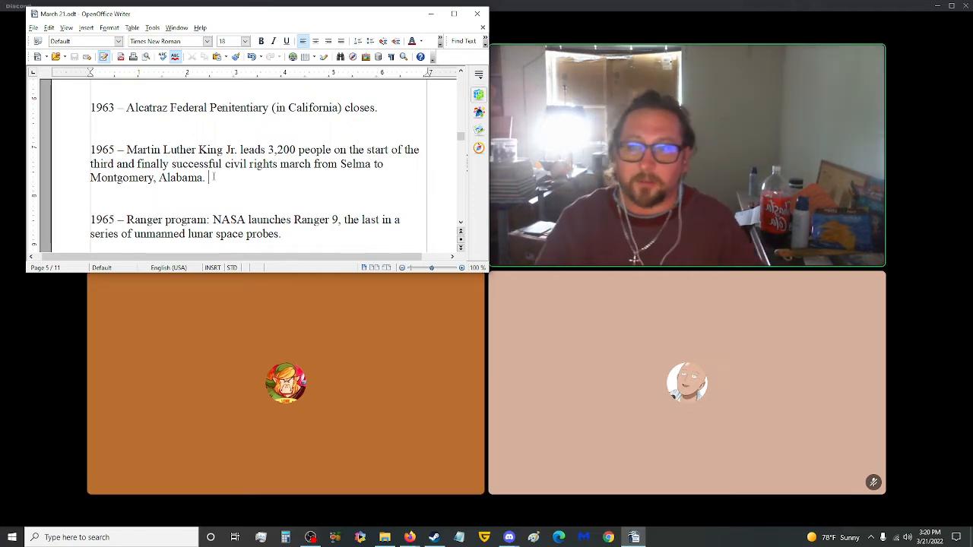
scroll("down", 3)
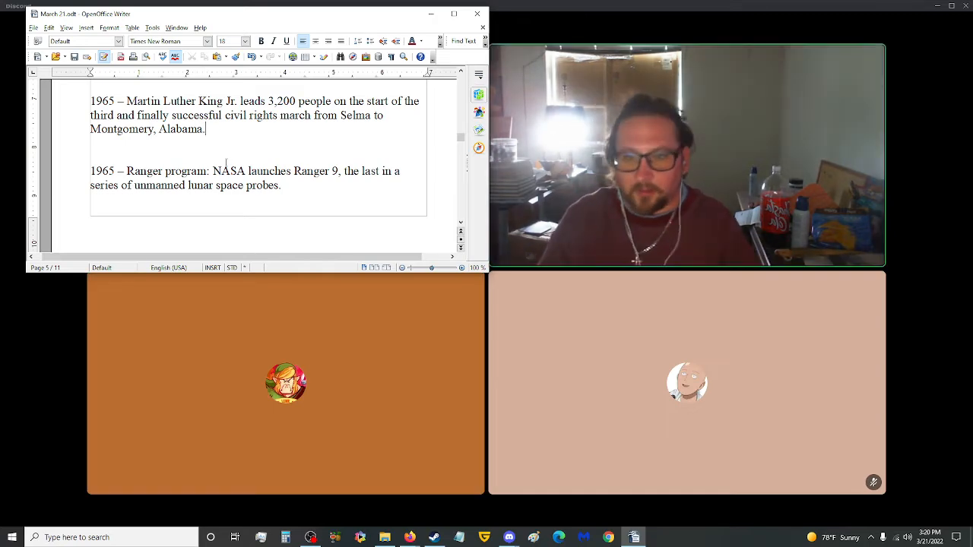
scroll("down", 3)
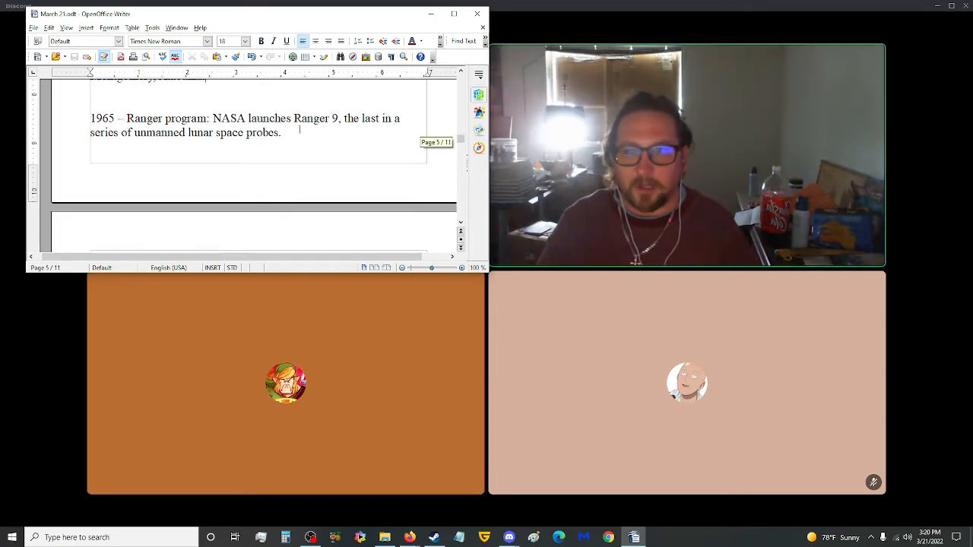
key("ctrl+s")
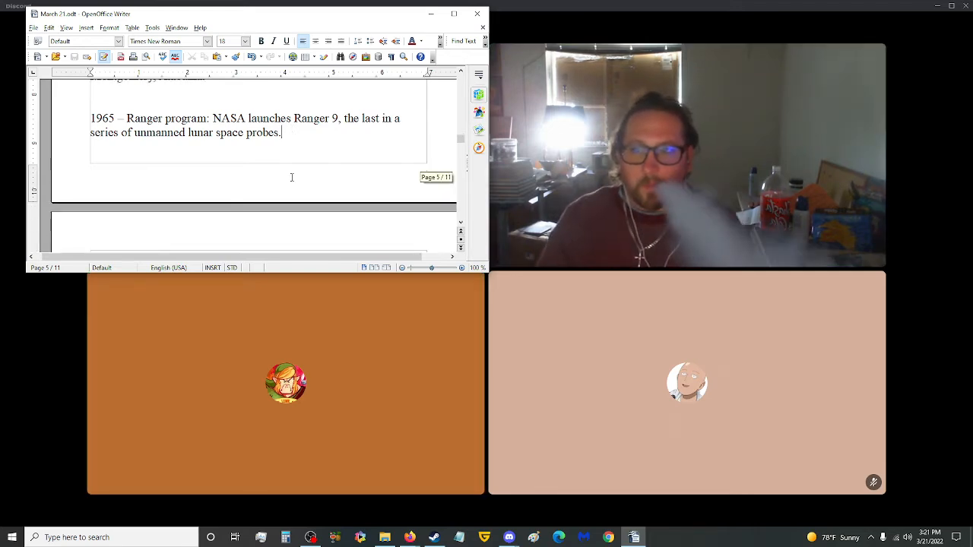
scroll("down", 3)
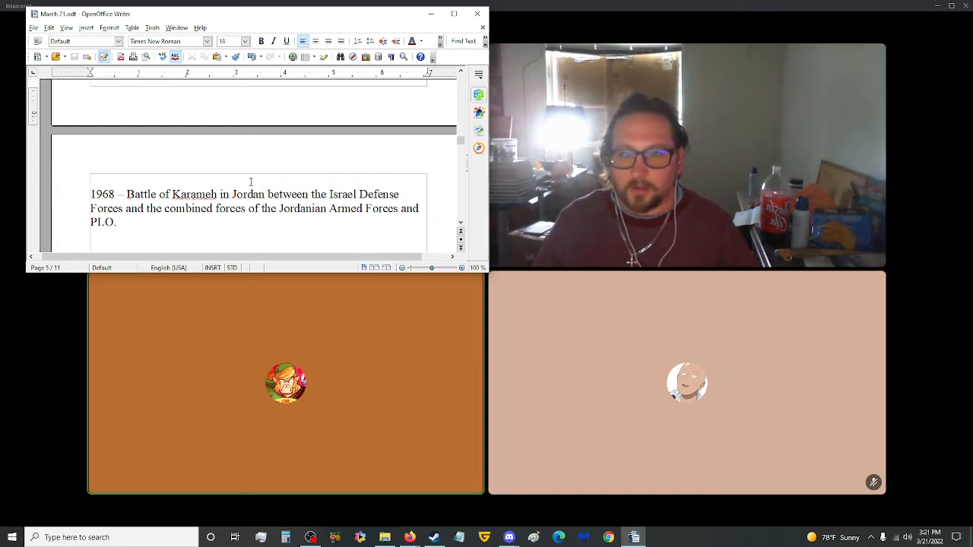
double_click(102, 222)
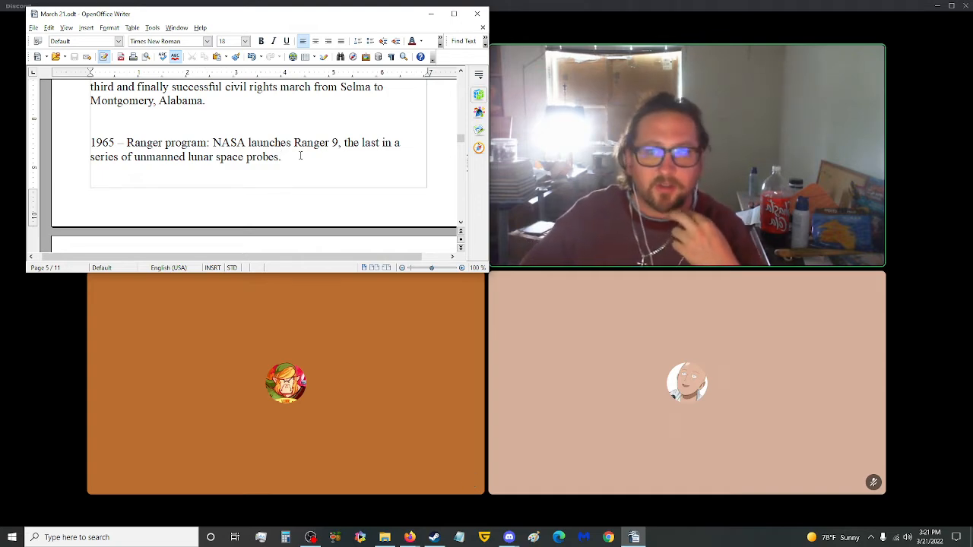
scroll("down", 3)
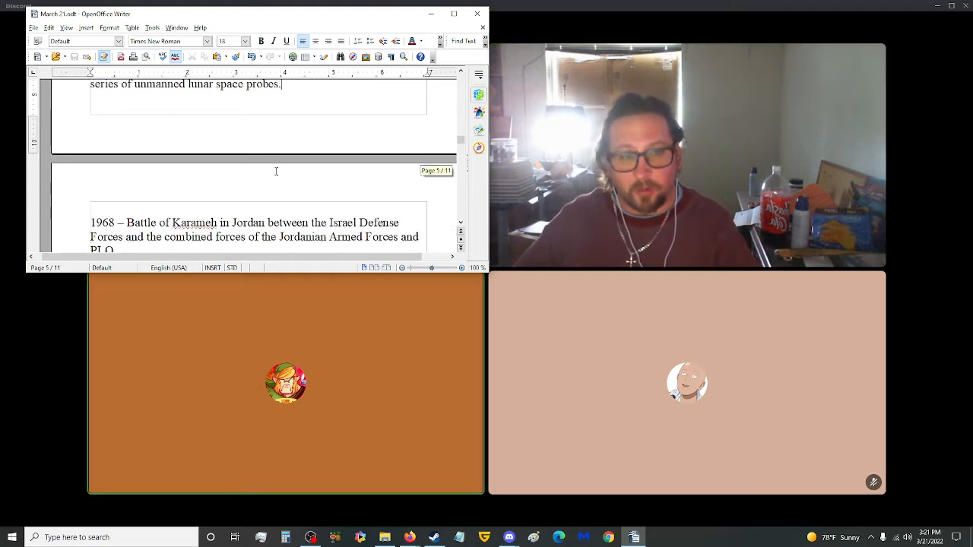
scroll("down", 3)
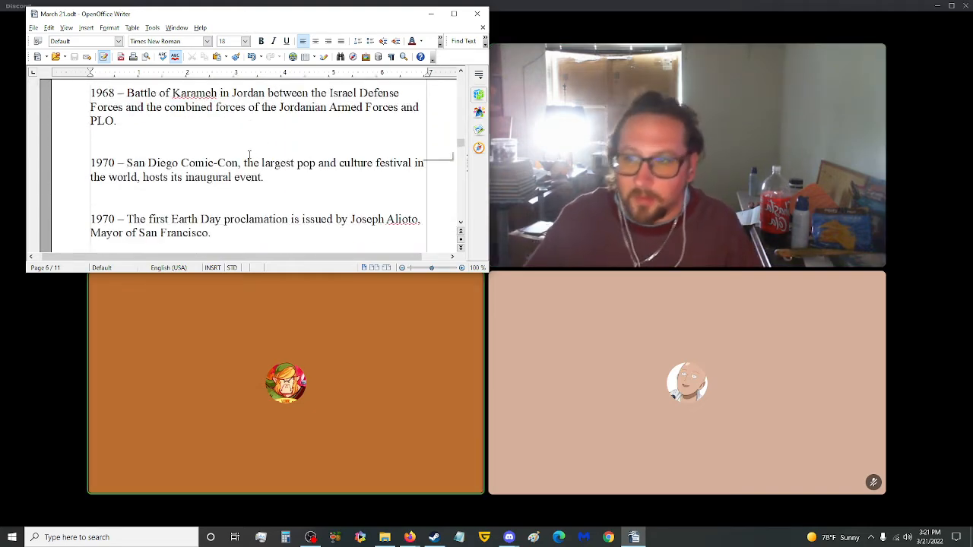
scroll("down", 3)
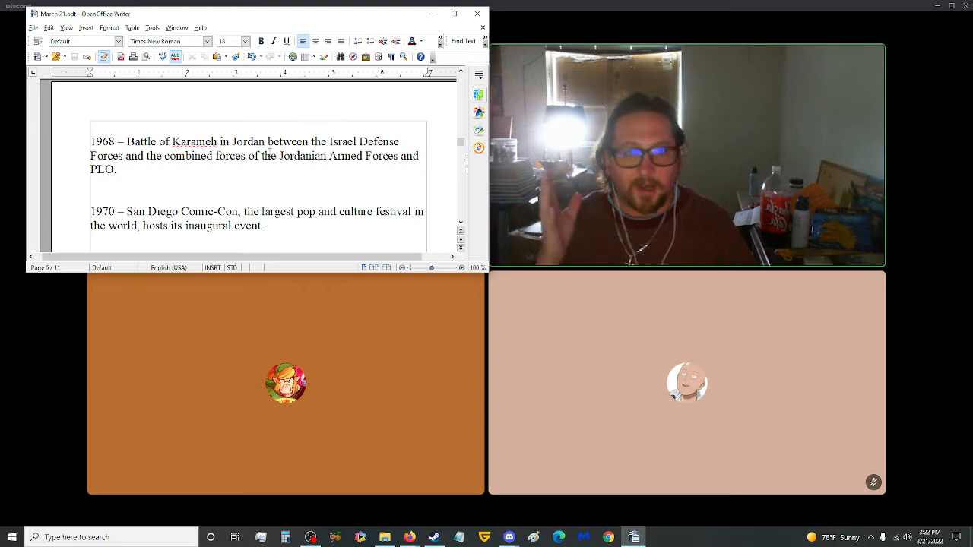
scroll("down", 3)
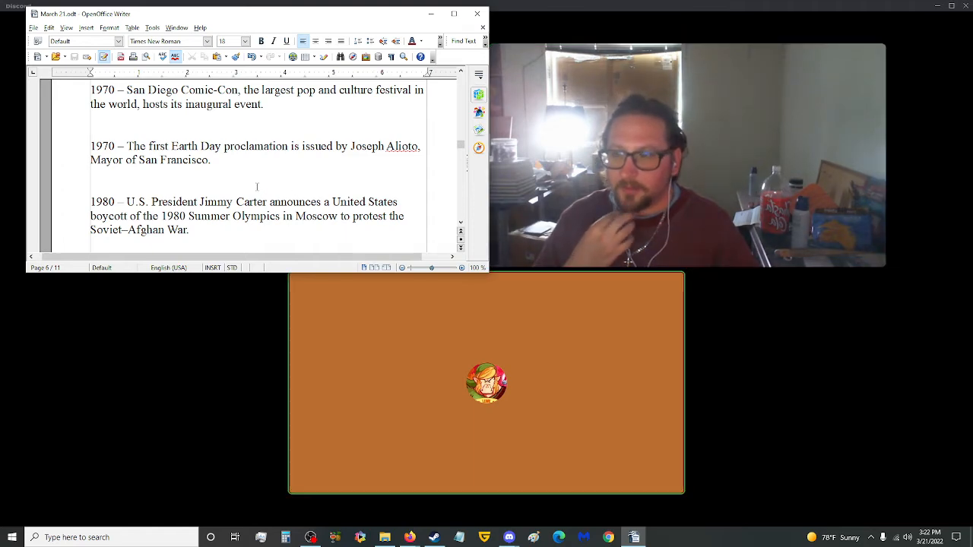
scroll("down", 3)
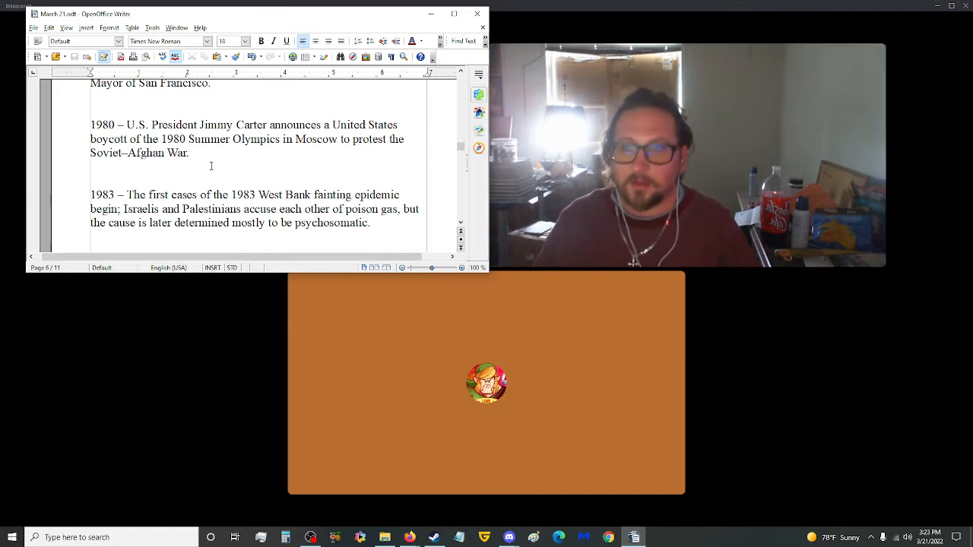
scroll("down", 3)
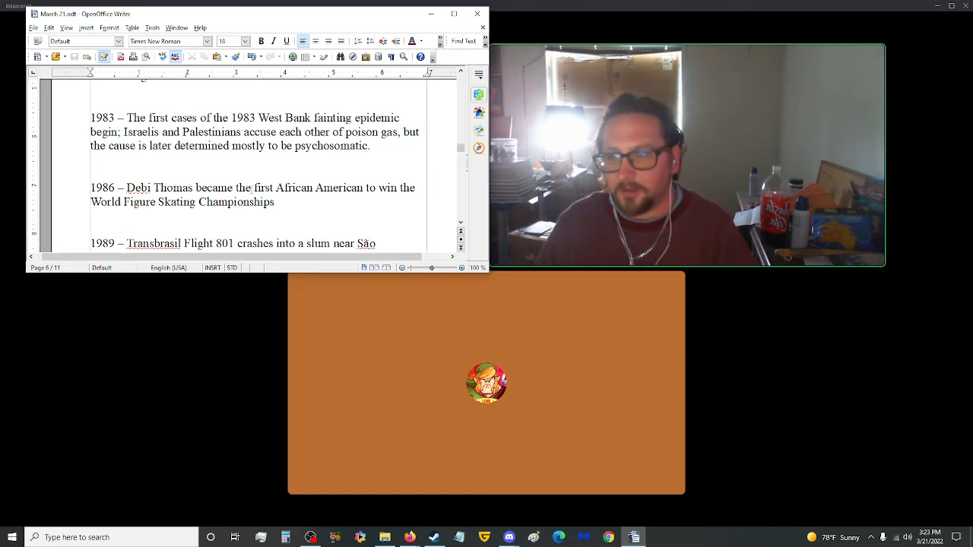
scroll("down", 3)
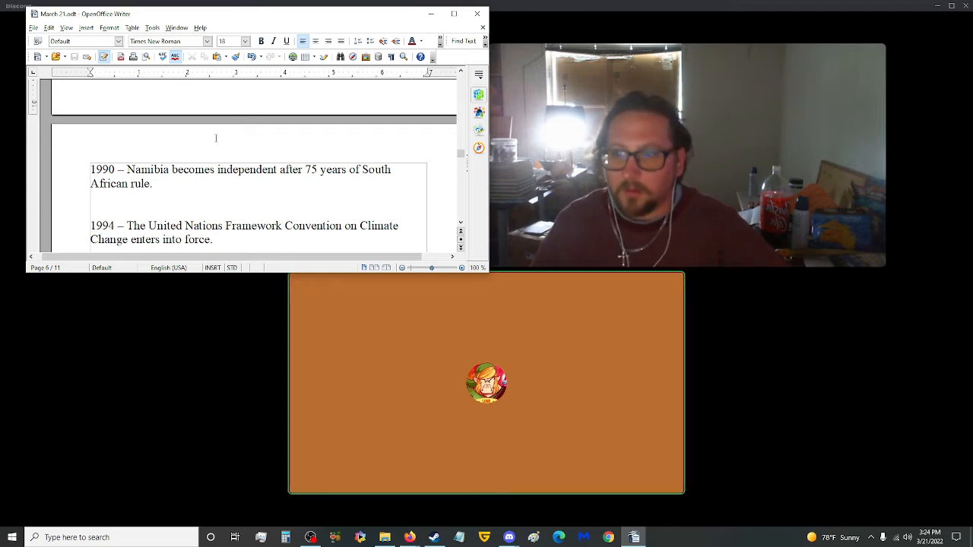
scroll("down", 3)
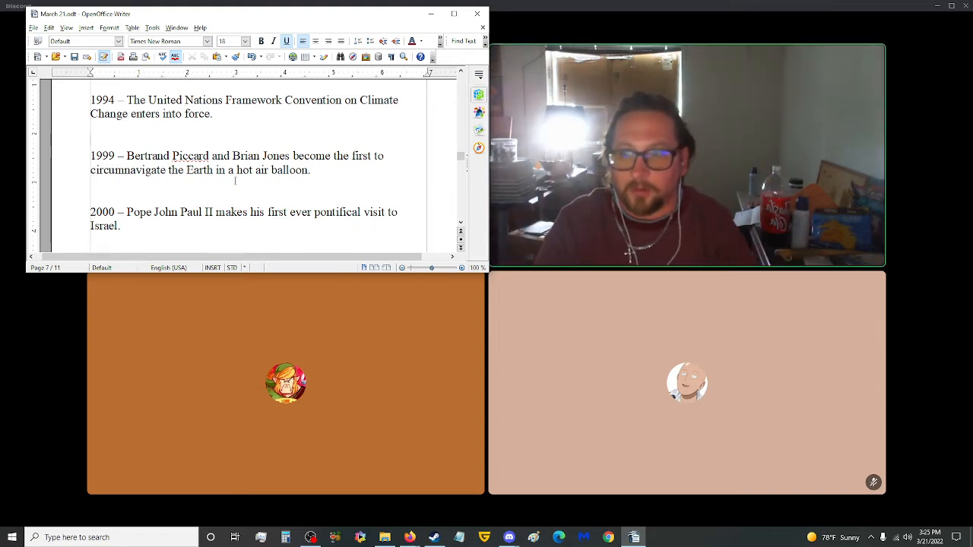
scroll("down", 3)
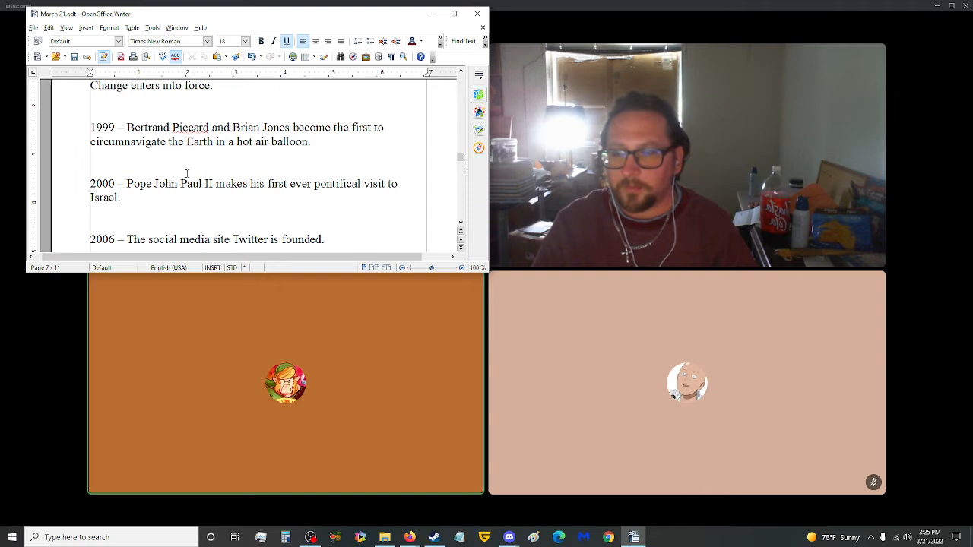
scroll("down", 3)
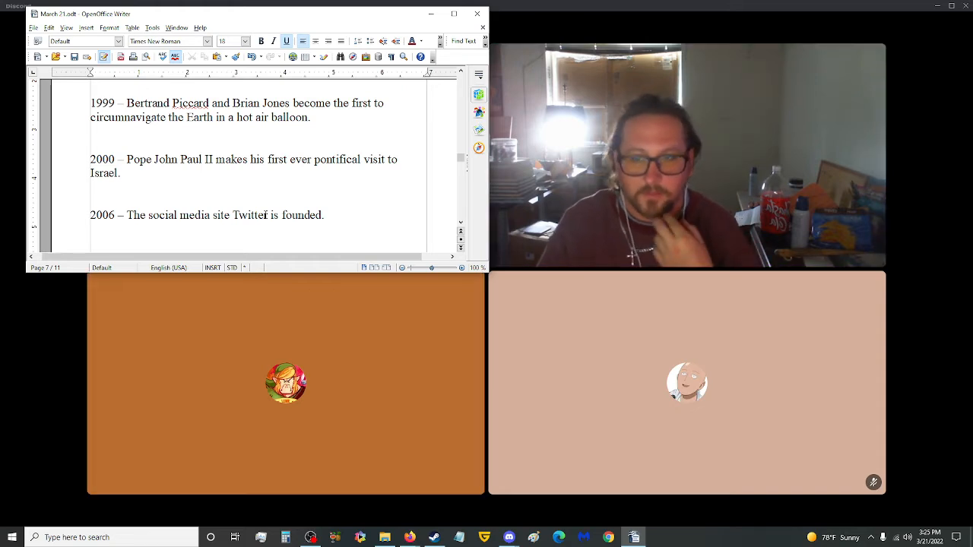
scroll("down", 3)
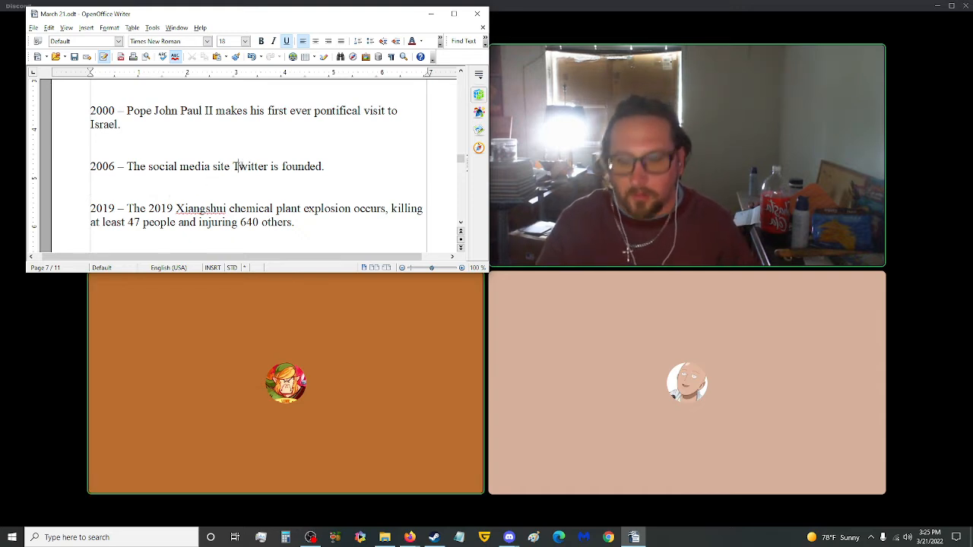
scroll("down", 3)
type("t")
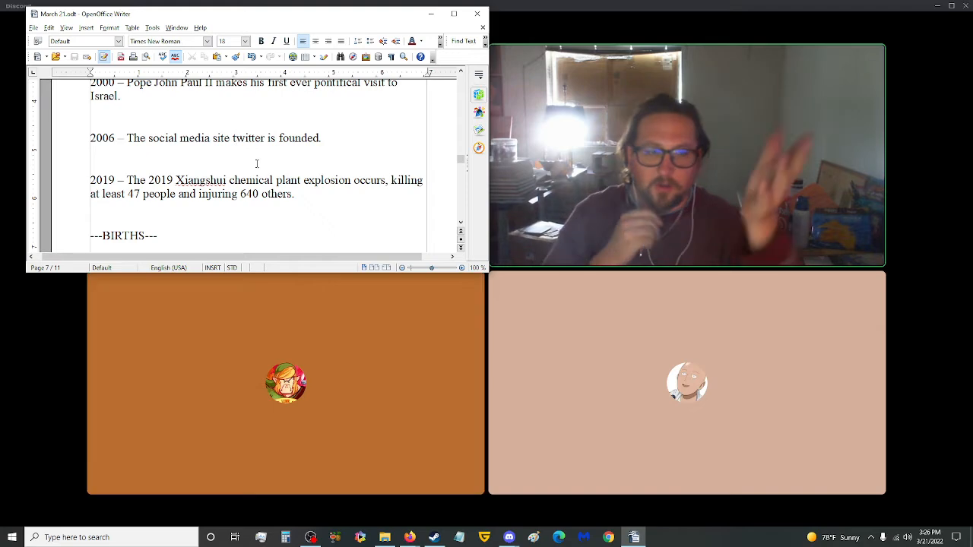
scroll("down", 3)
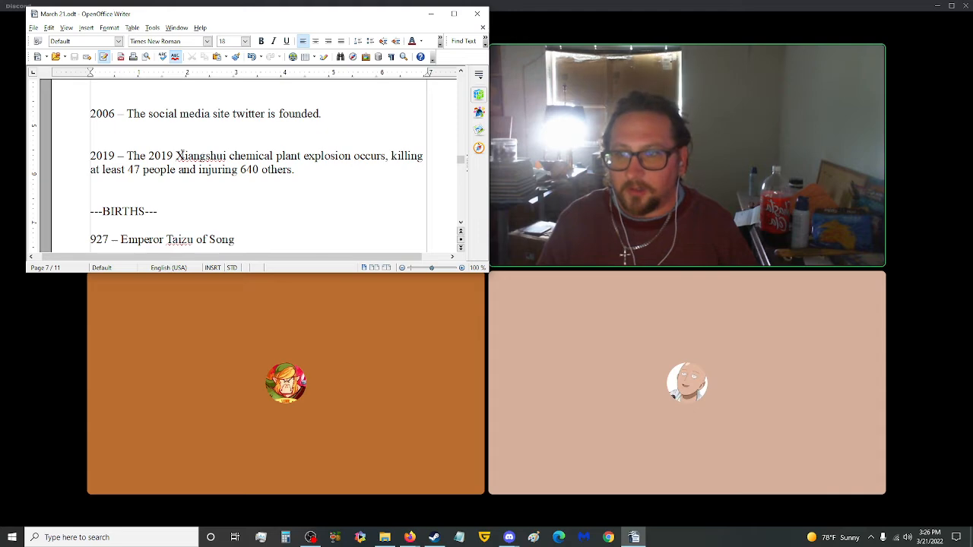
- Select the Xiangshui chemical plant explosion text and pull up its Google results in Chrome
left_click_drag(176, 155, 350, 155)
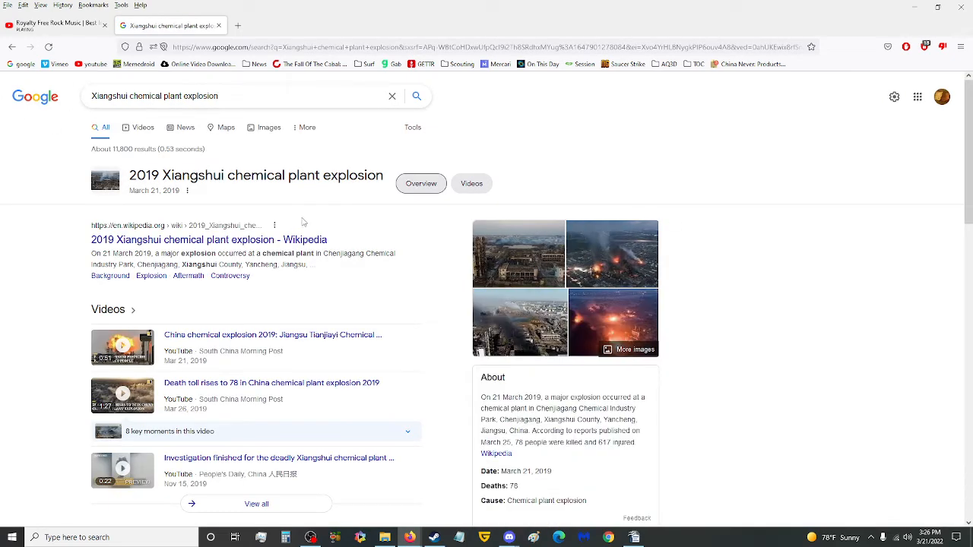
mouse_move(143, 128)
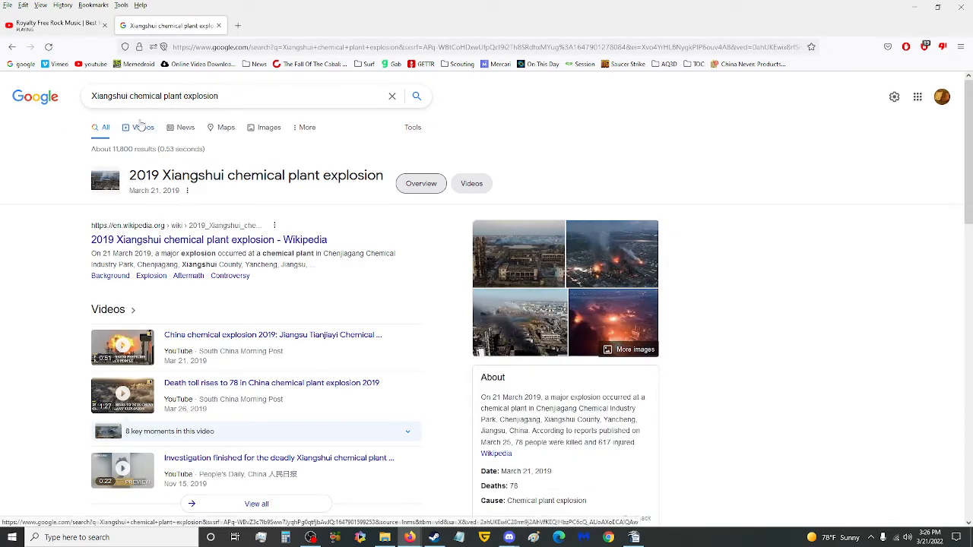
left_click(143, 128)
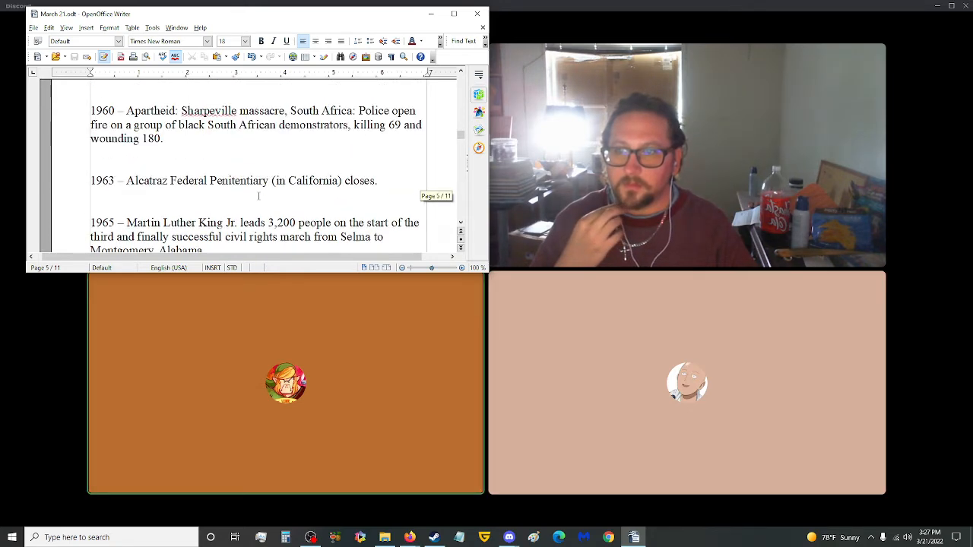
- Scroll the Writer script back to page 4's 1925 Butler Act and 1928 Lindbergh entries
scroll("down", 3)
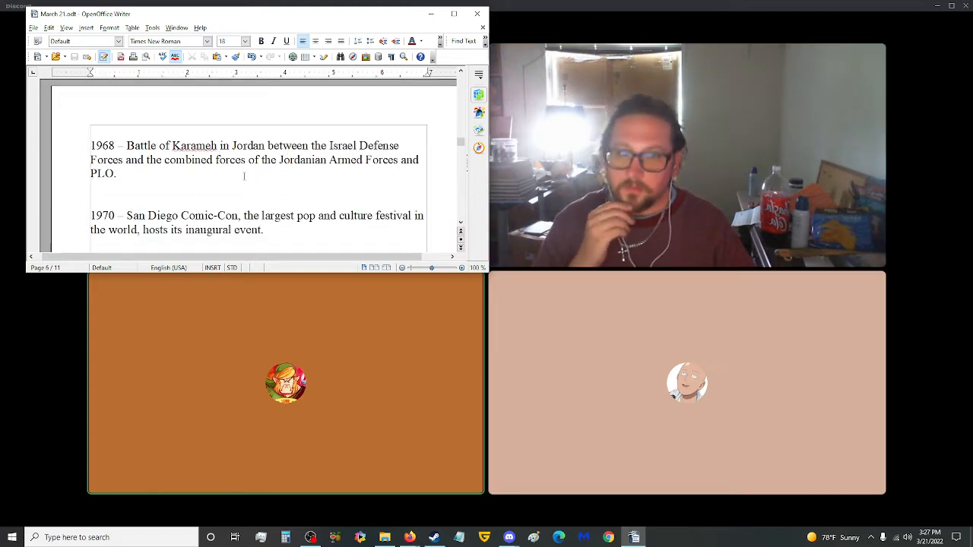
scroll("down", 3)
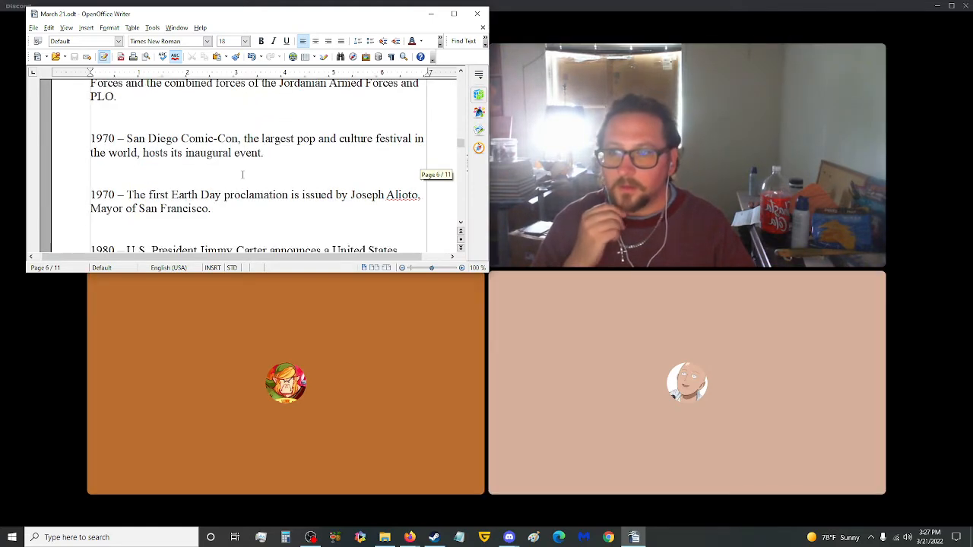
scroll("down", 3)
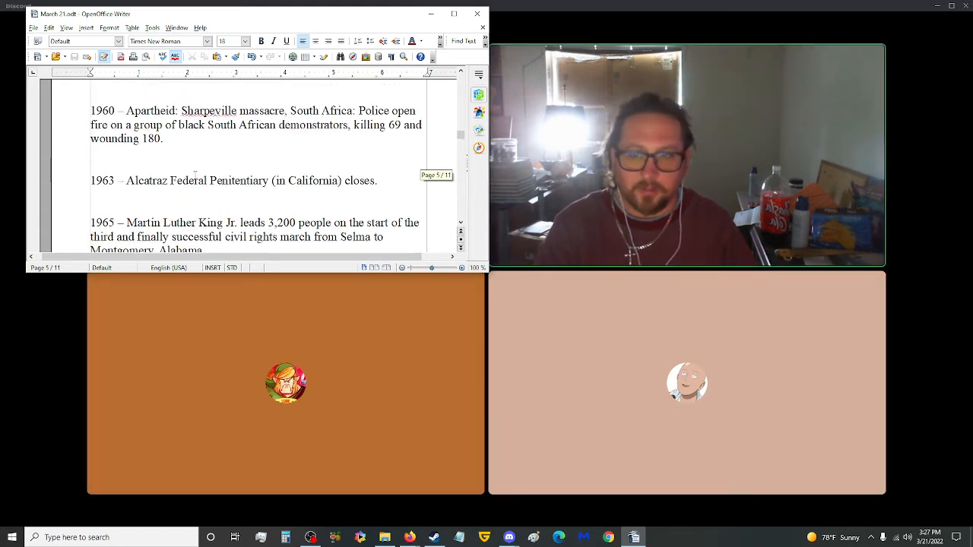
scroll("up", 3)
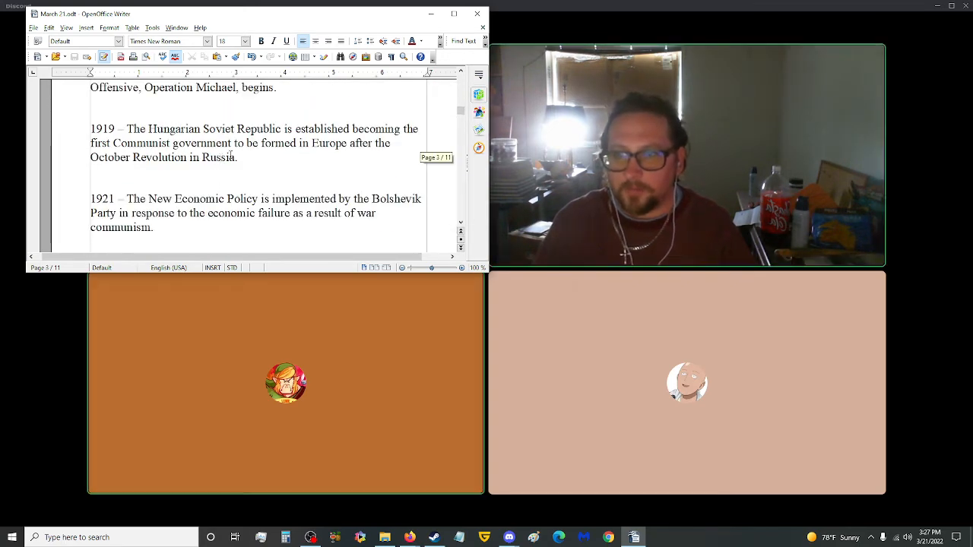
scroll("down", 3)
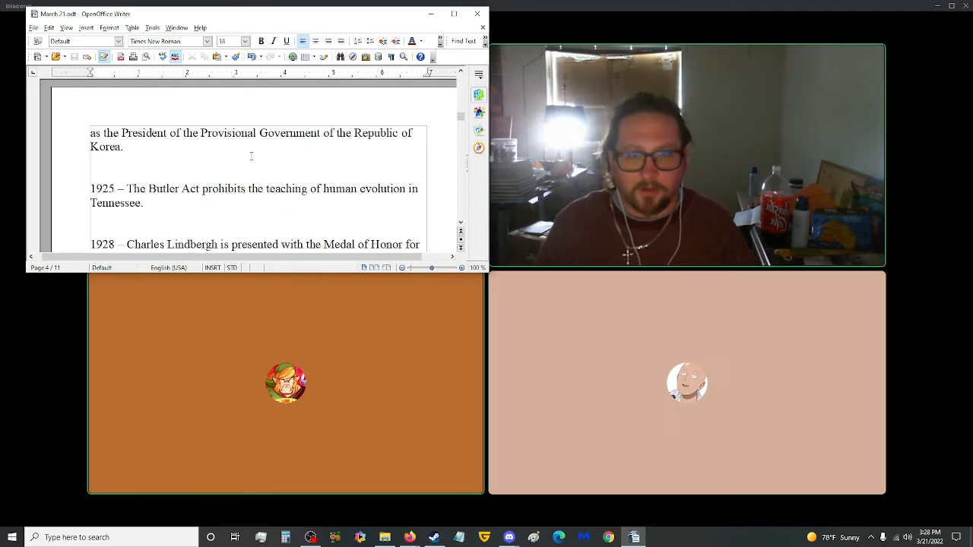
scroll("down", 3)
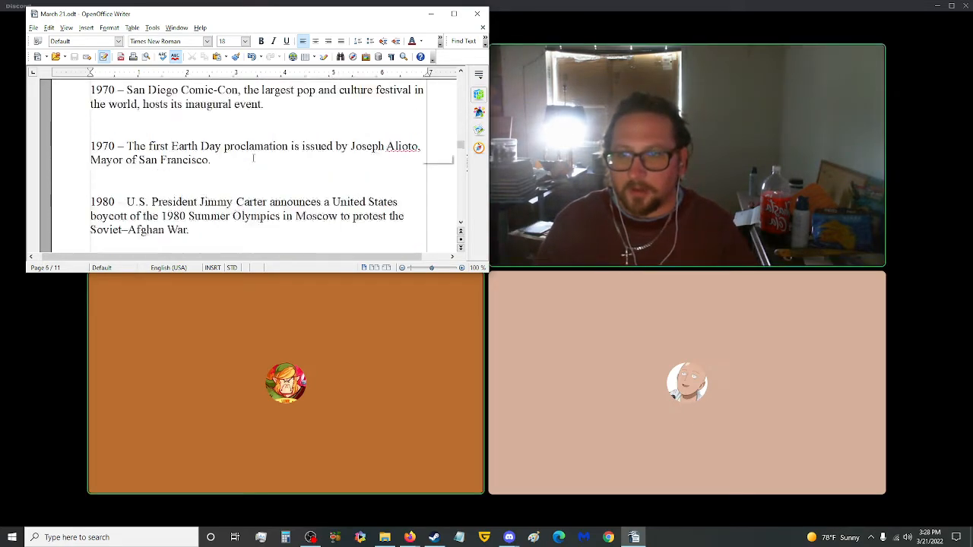
scroll("down", 3)
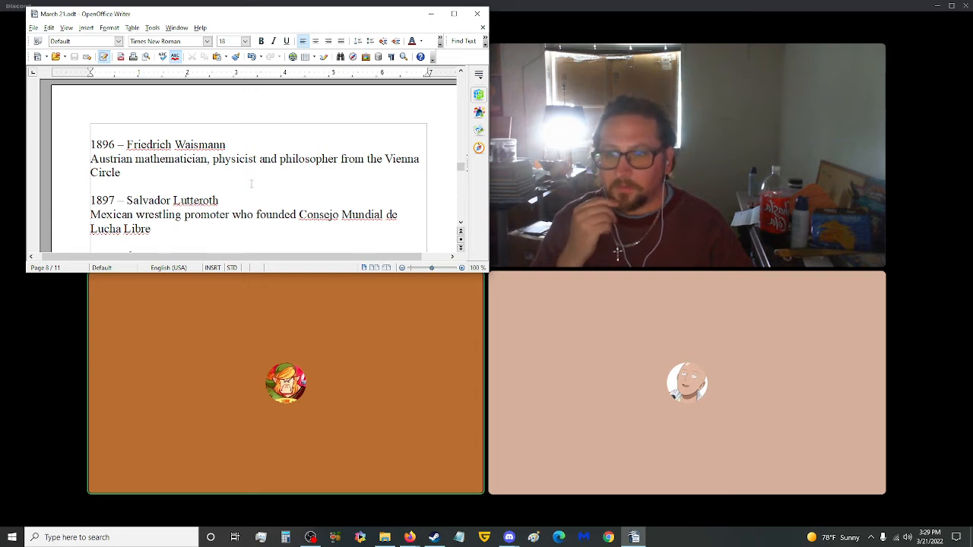
scroll("down", 3)
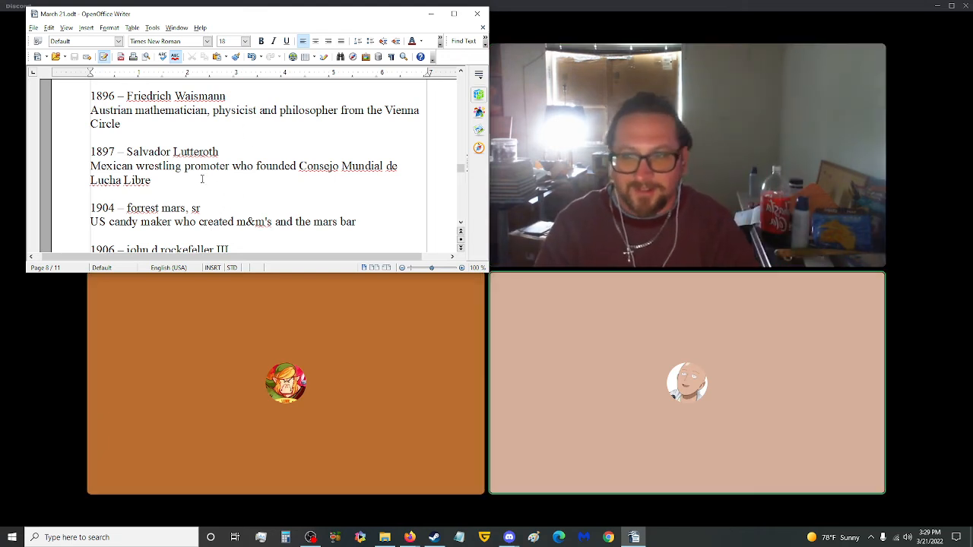
scroll("down", 3)
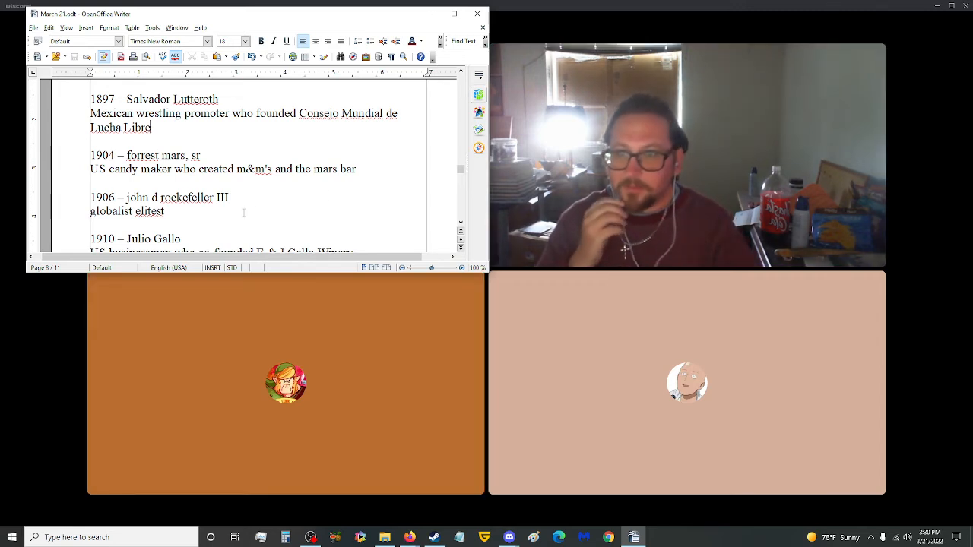
scroll("down", 3)
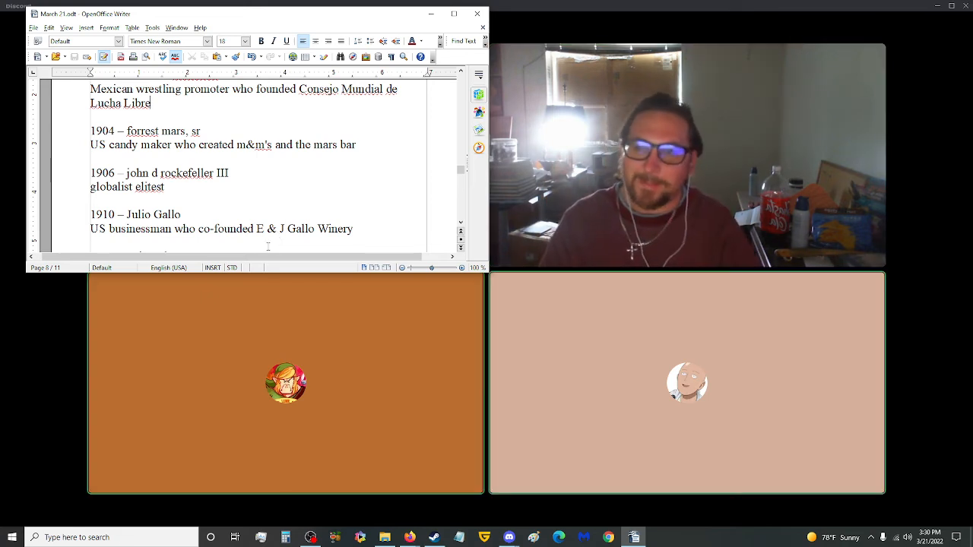
scroll("down", 3)
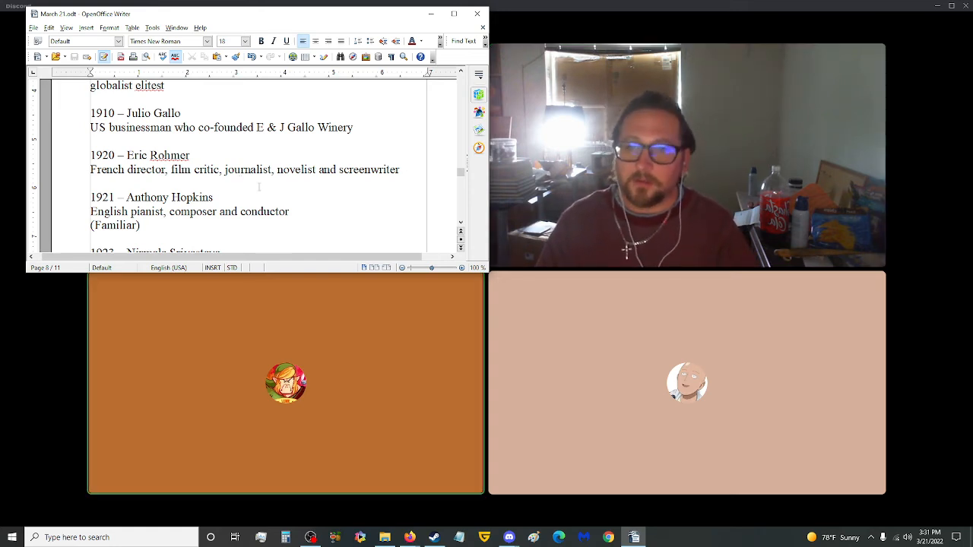
scroll("down", 3)
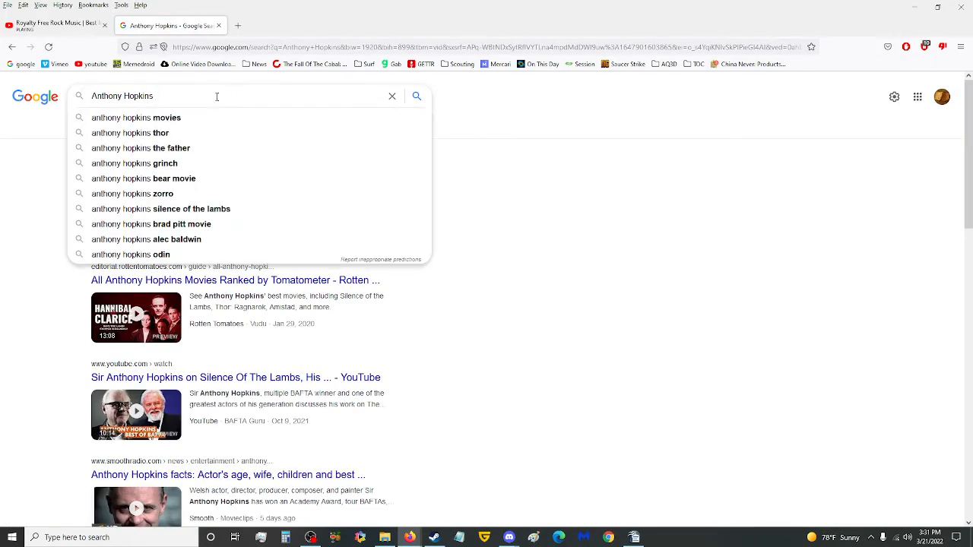
- Search Google for 'Anthony Hopkins 1921' and scroll the results to check his birth date
type("1921")
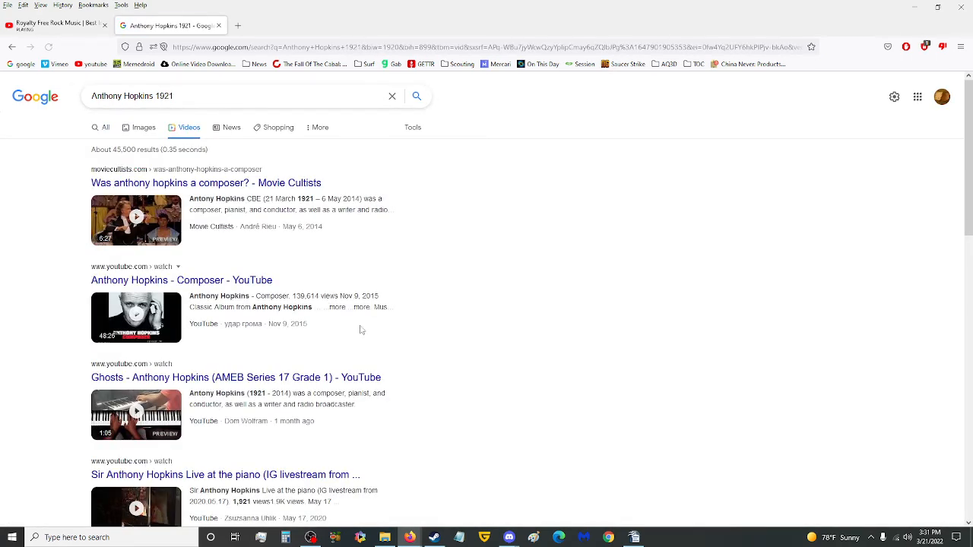
mouse_move(136, 219)
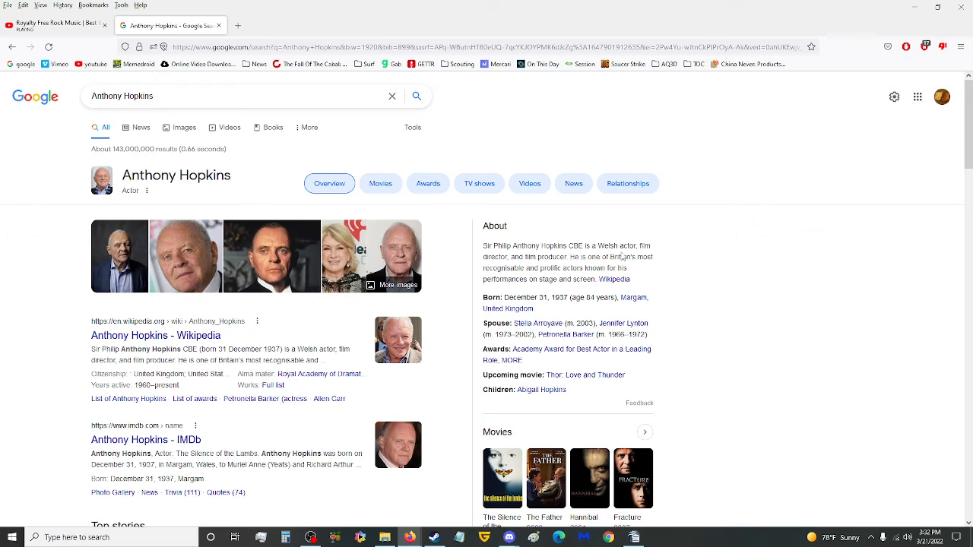
mouse_move(547, 297)
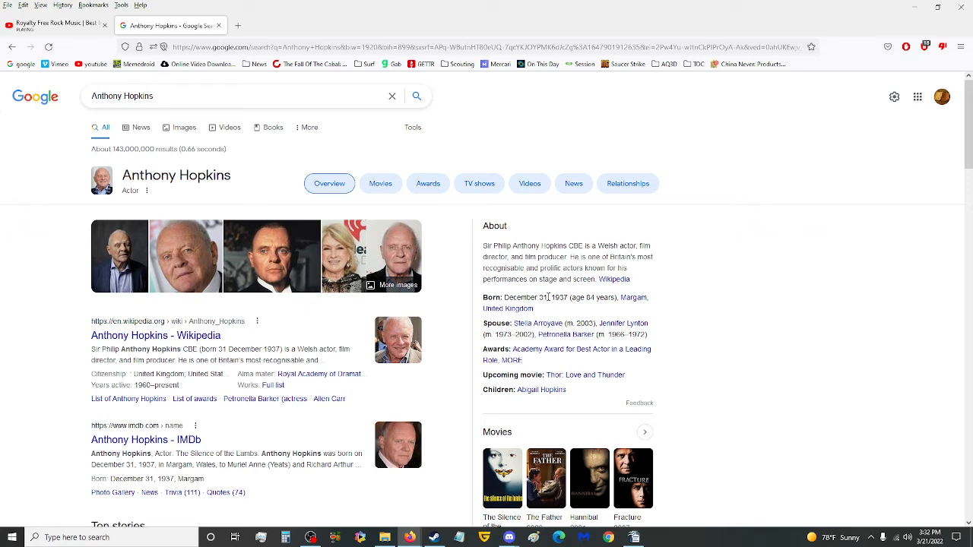
mouse_move(565, 301)
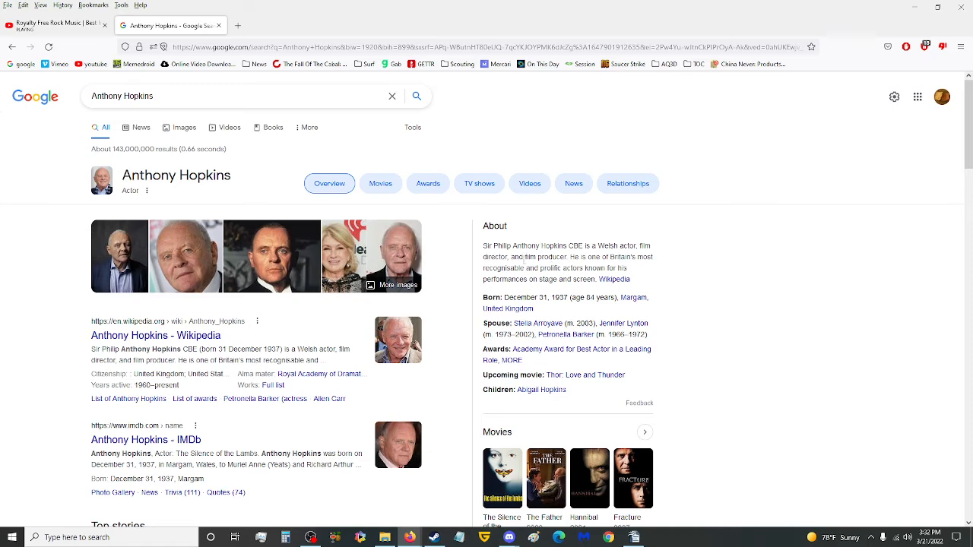
mouse_move(587, 271)
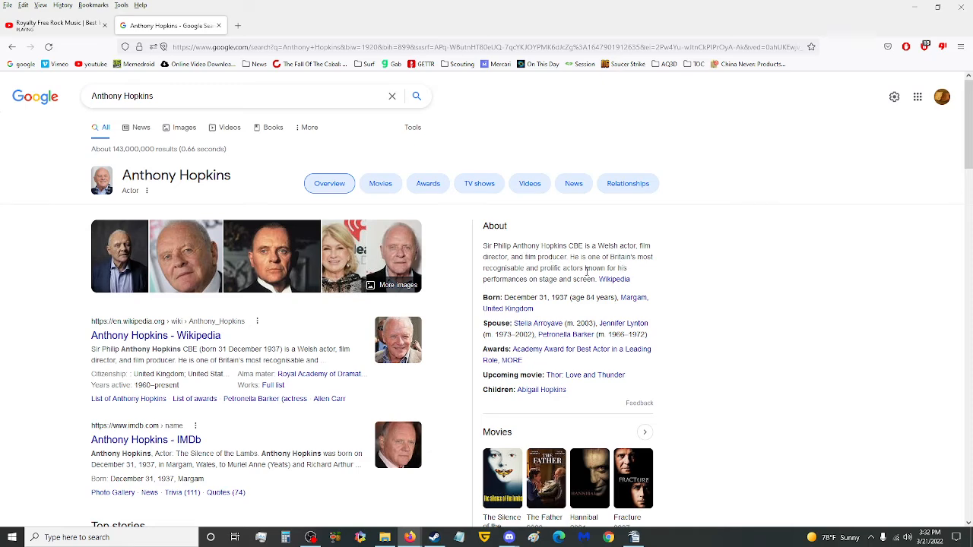
scroll("down", 3)
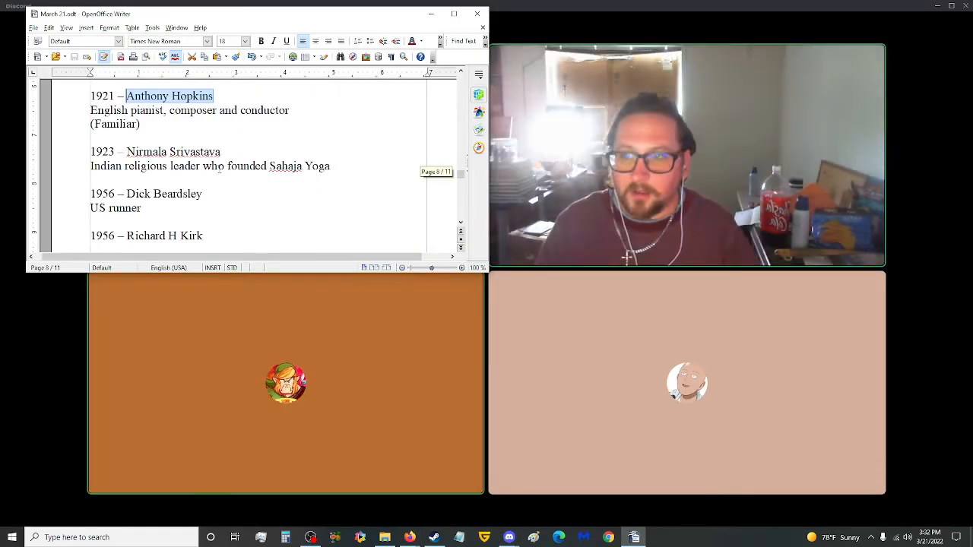
left_click(228, 152)
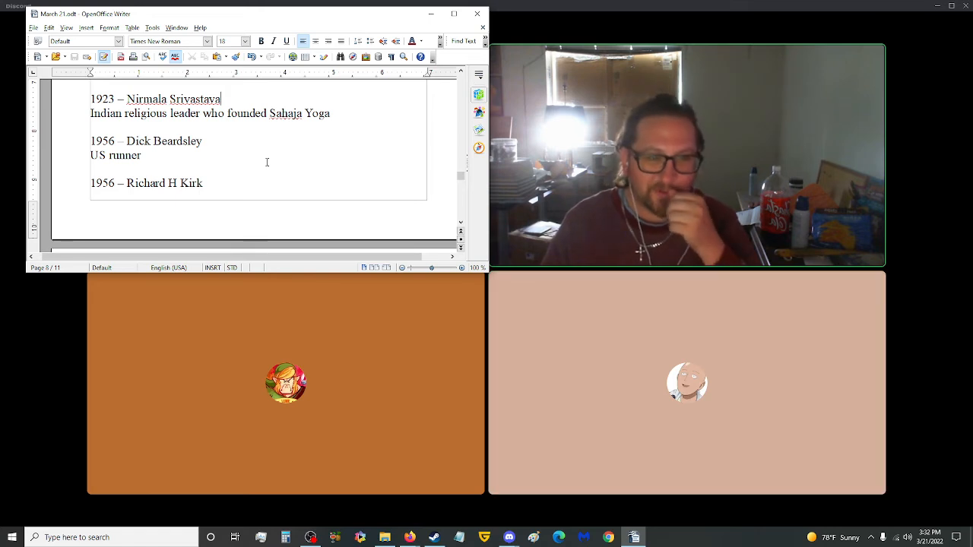
scroll("down", 3)
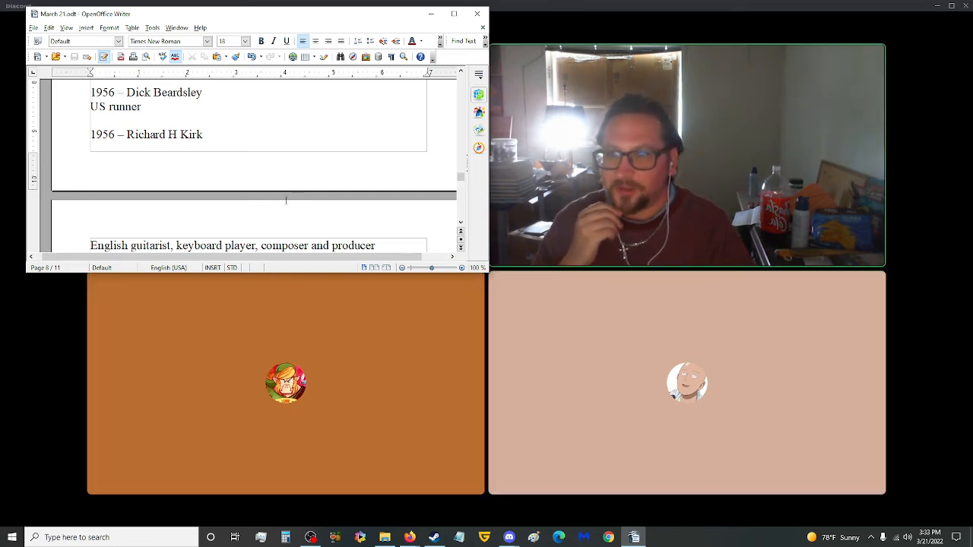
scroll("down", 3)
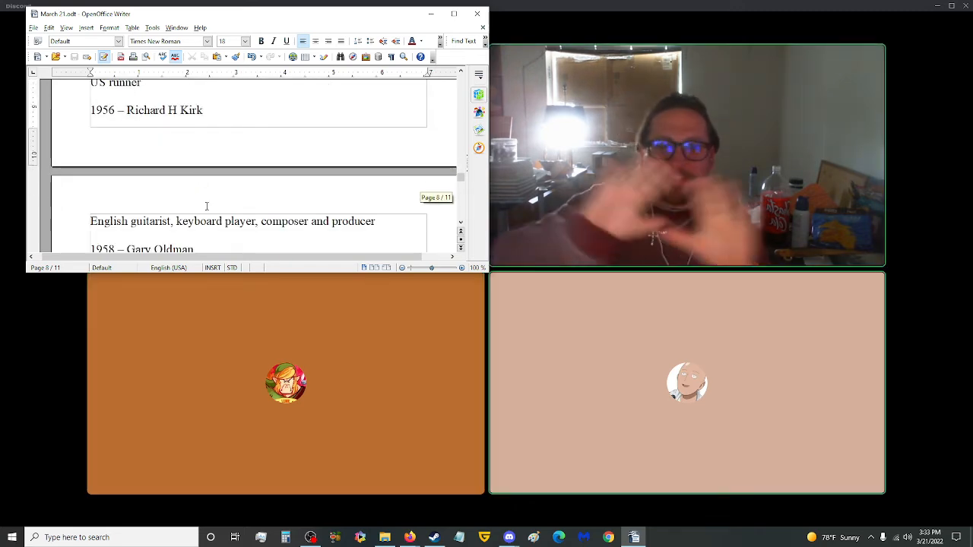
scroll("down", 3)
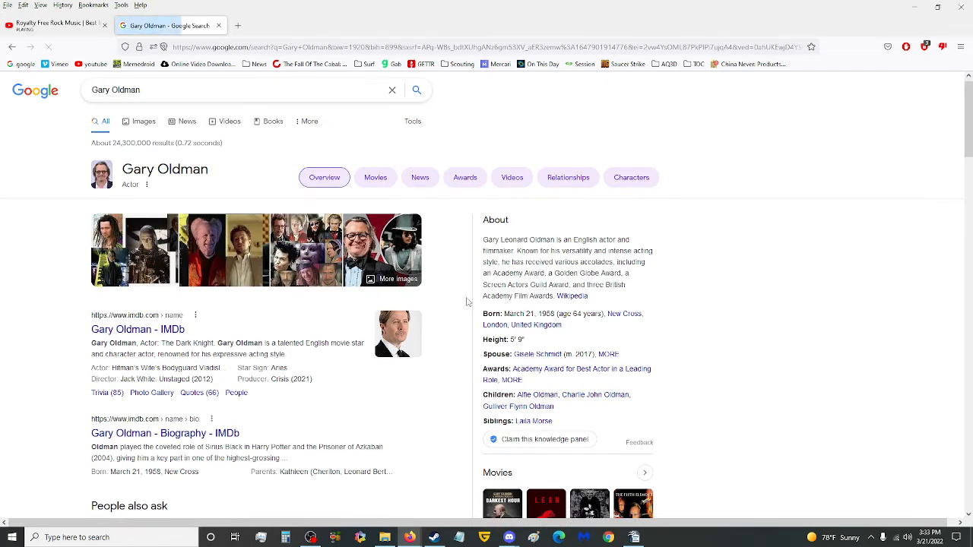
- Scroll the Gary Oldman Google results down to his knowledge panel
scroll("down", 3)
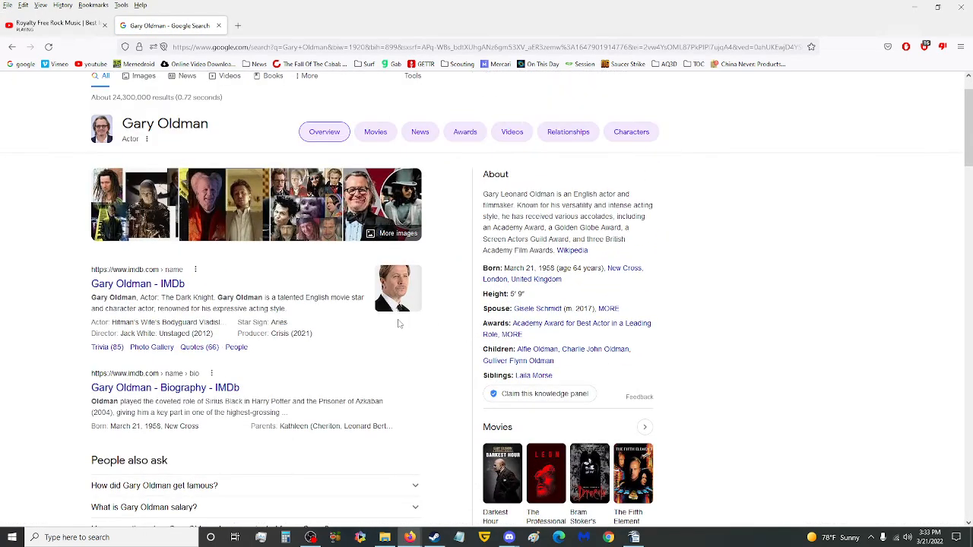
mouse_move(210, 212)
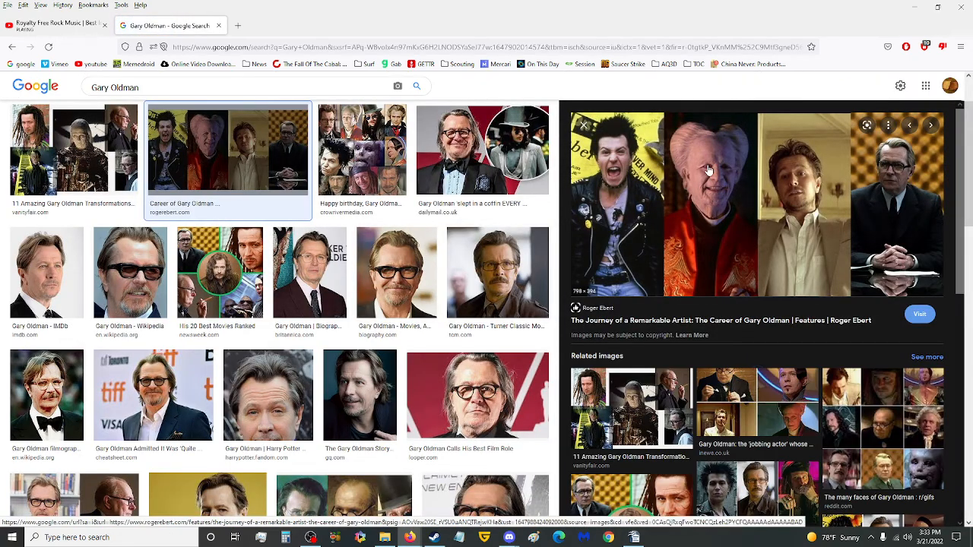
mouse_move(711, 137)
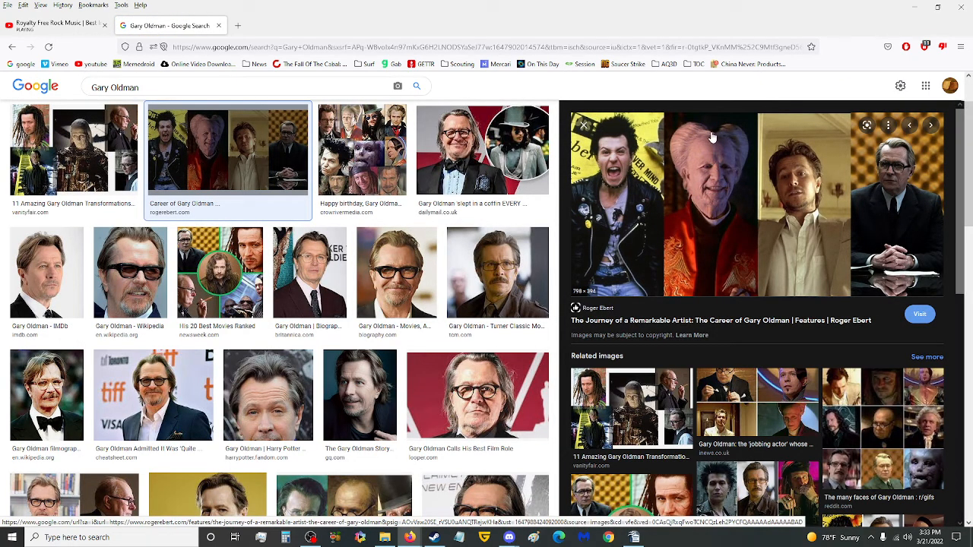
mouse_move(726, 146)
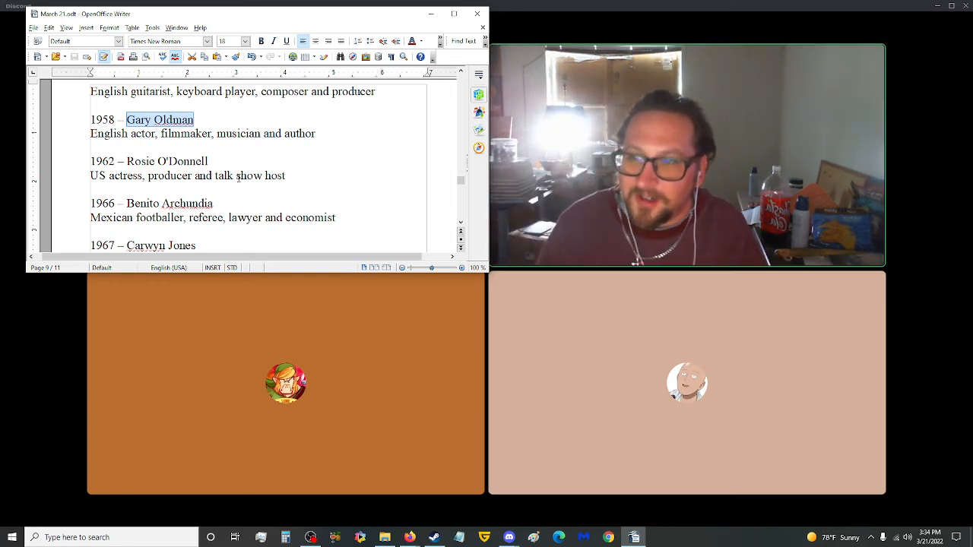
scroll("down", 3)
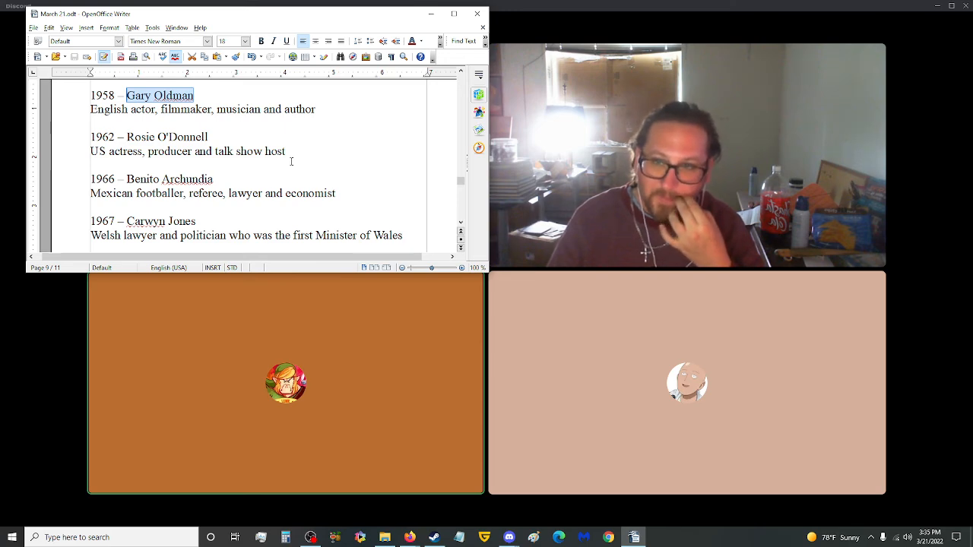
scroll("down", 3)
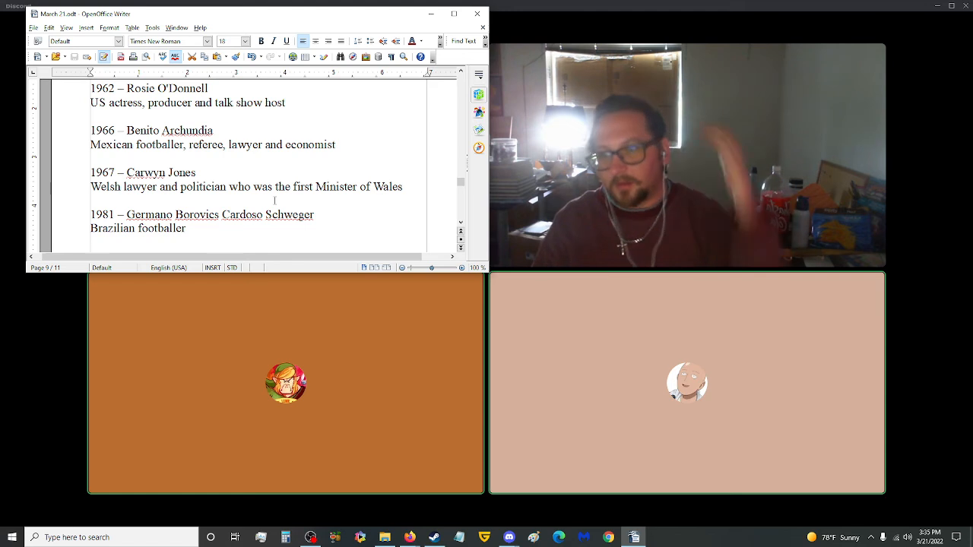
scroll("down", 3)
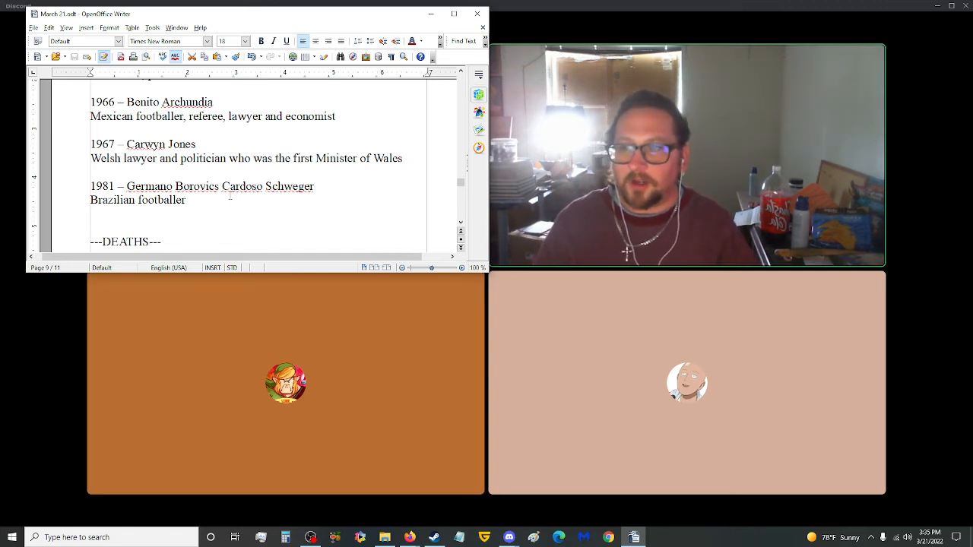
scroll("down", 3)
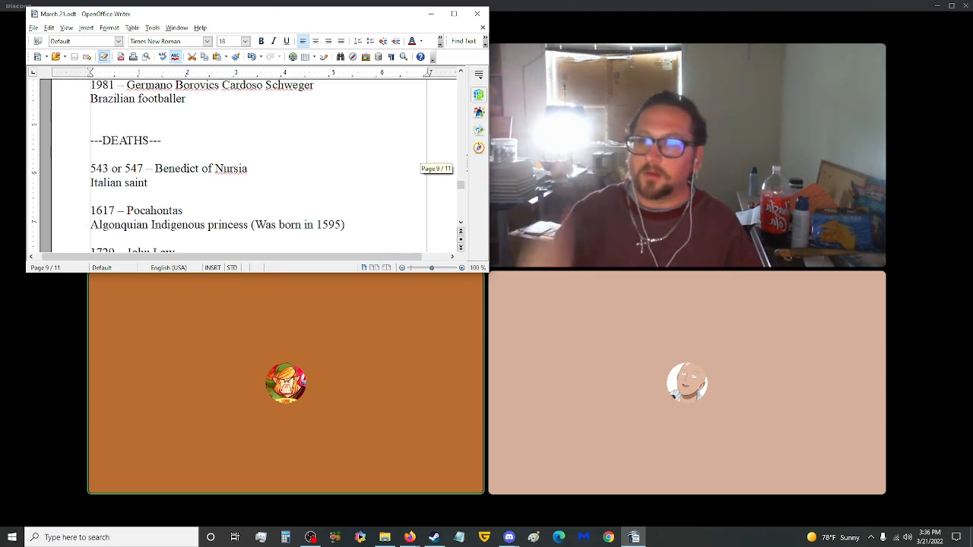
scroll("down", 3)
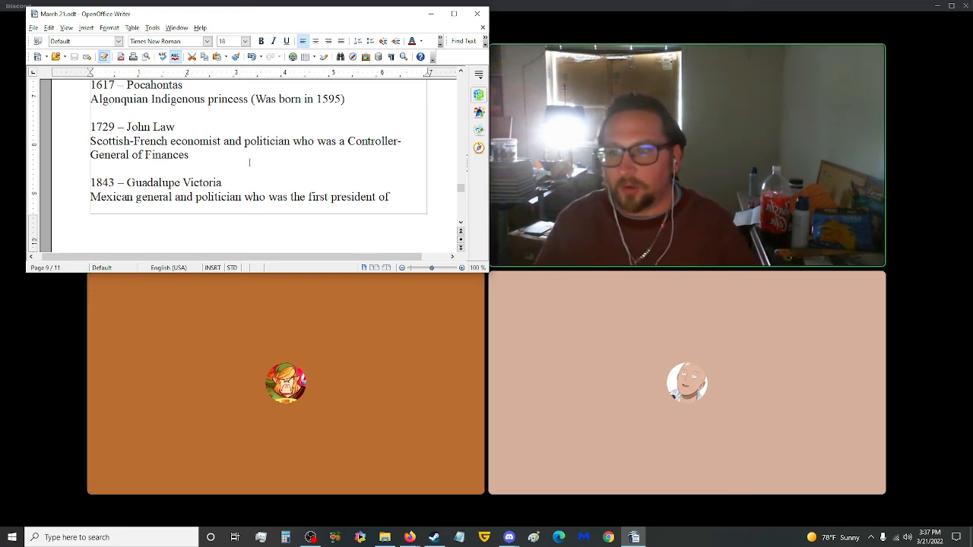
scroll("down", 3)
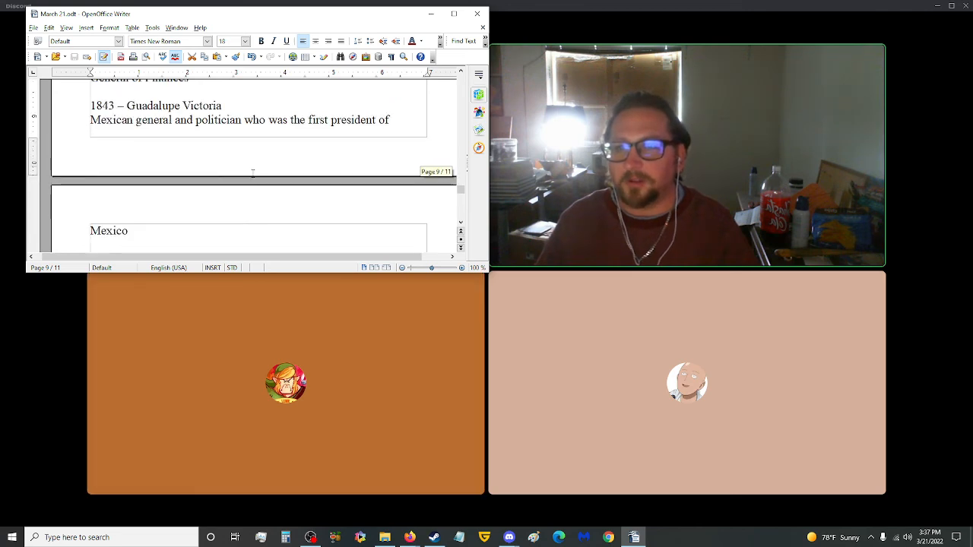
scroll("down", 3)
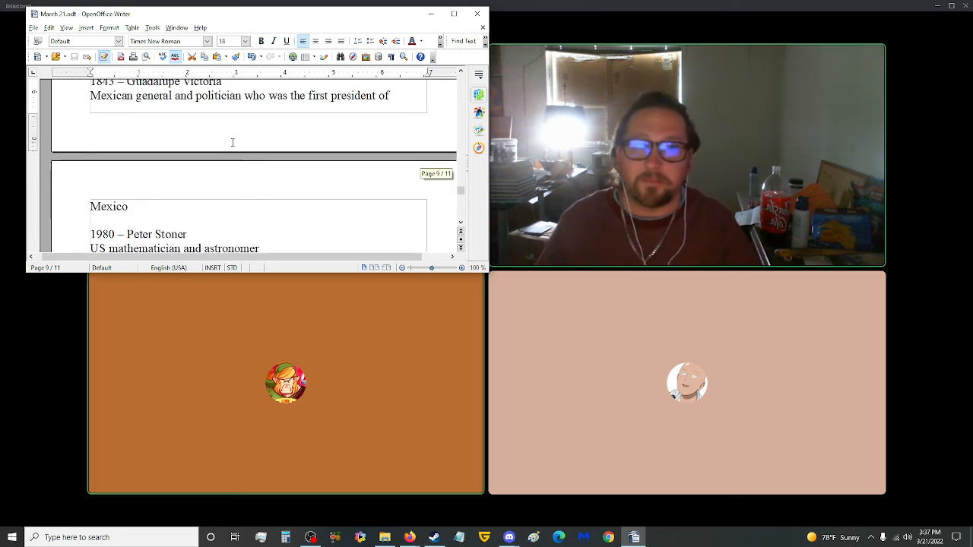
scroll("down", 3)
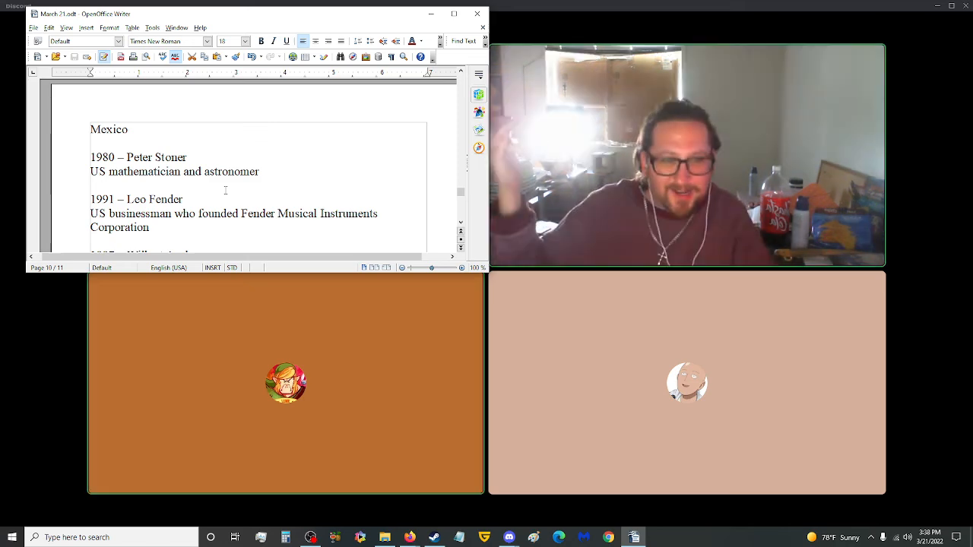
scroll("down", 3)
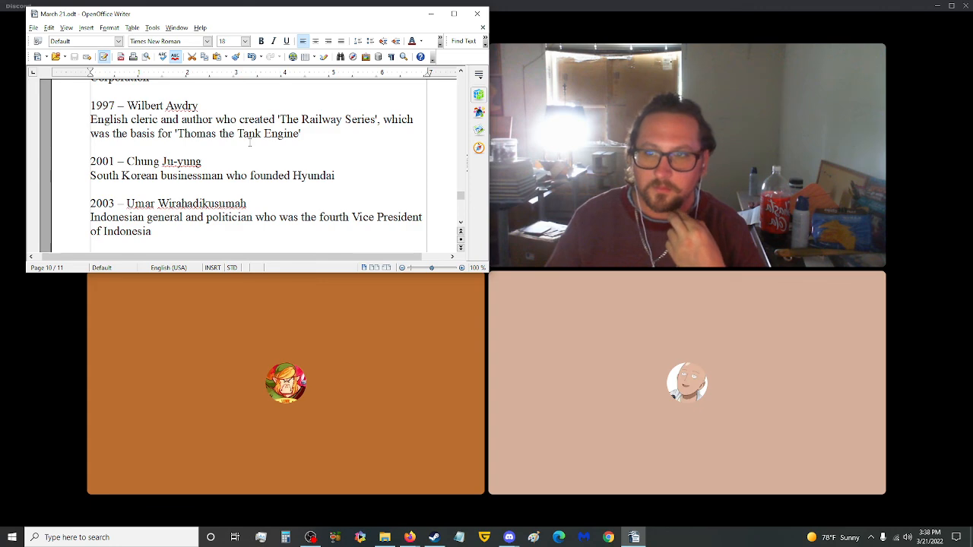
key("alt+tab")
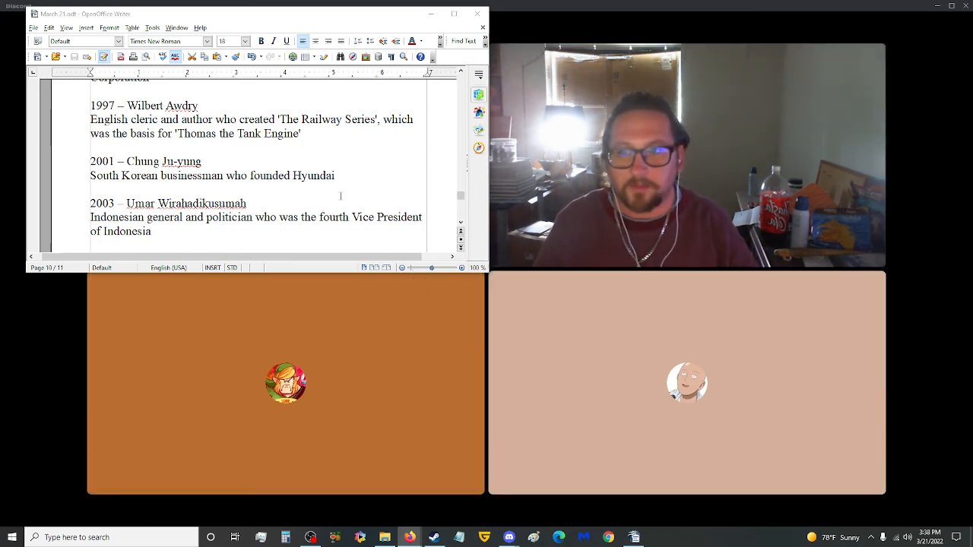
scroll("down", 3)
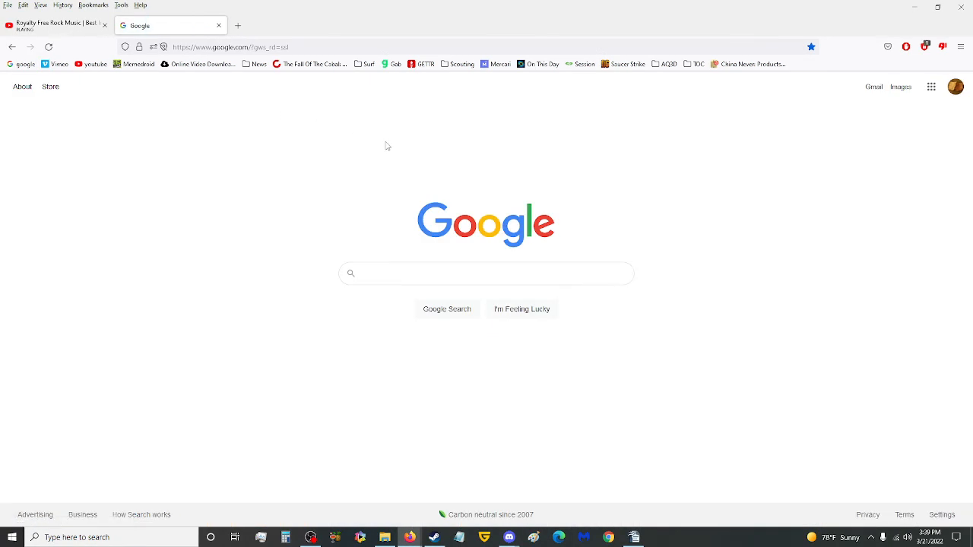
type("when was hyundai")
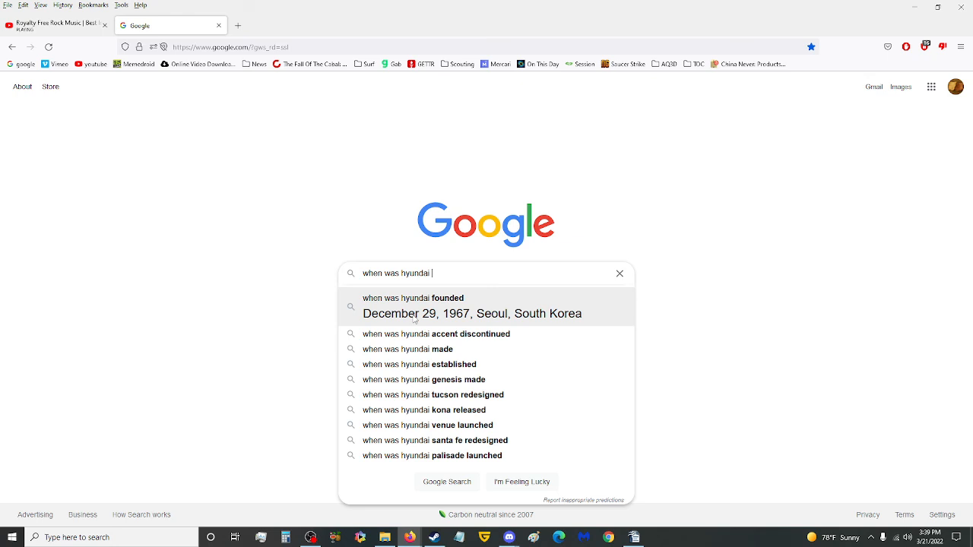
mouse_move(486, 322)
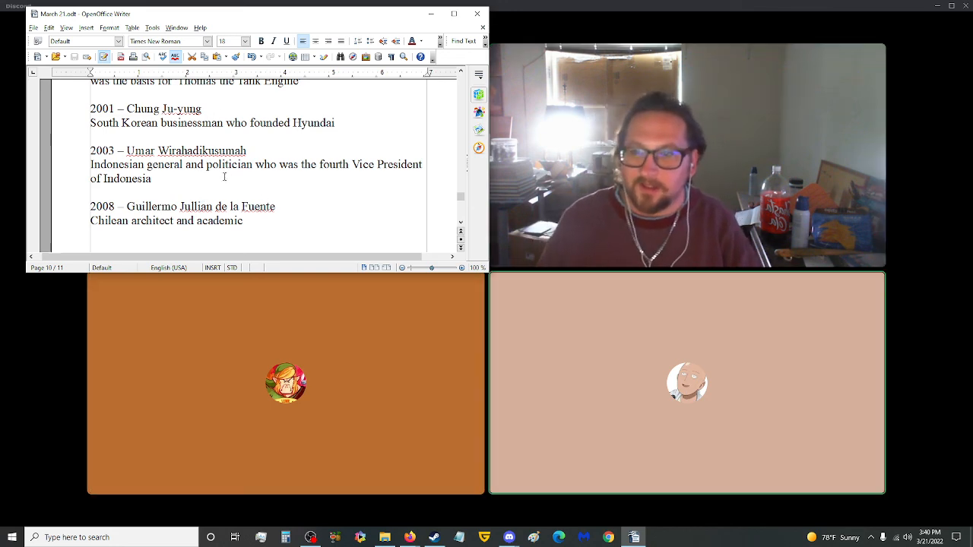
scroll("down", 3)
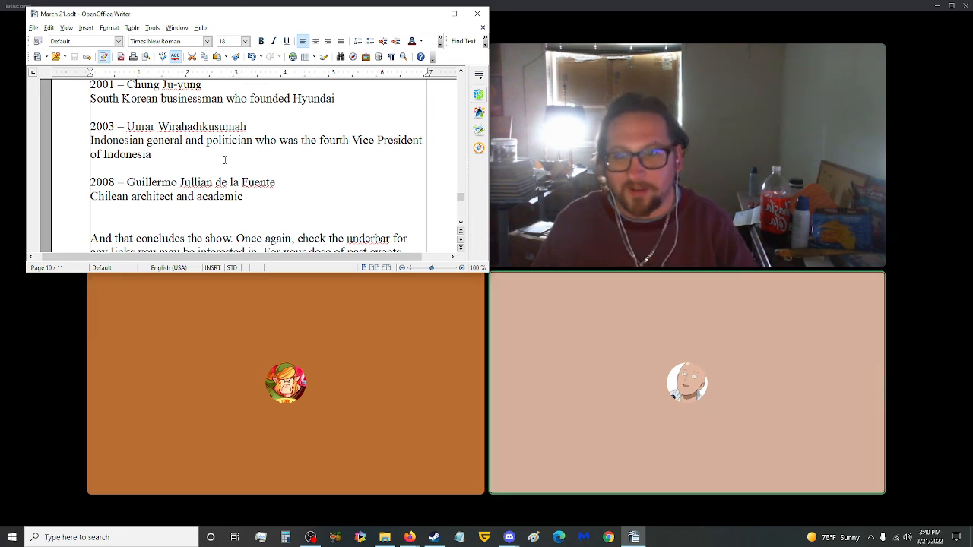
scroll("down", 3)
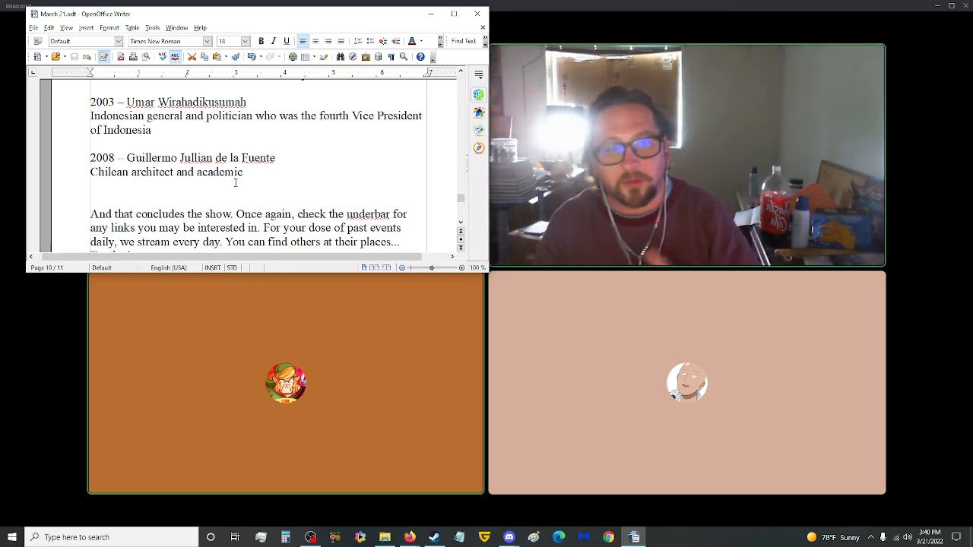
scroll("down", 3)
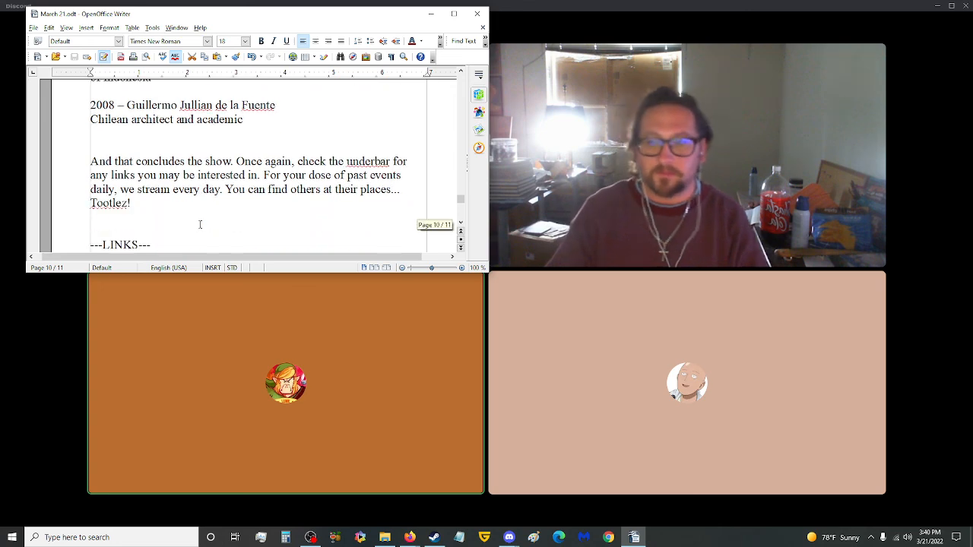
scroll("down", 3)
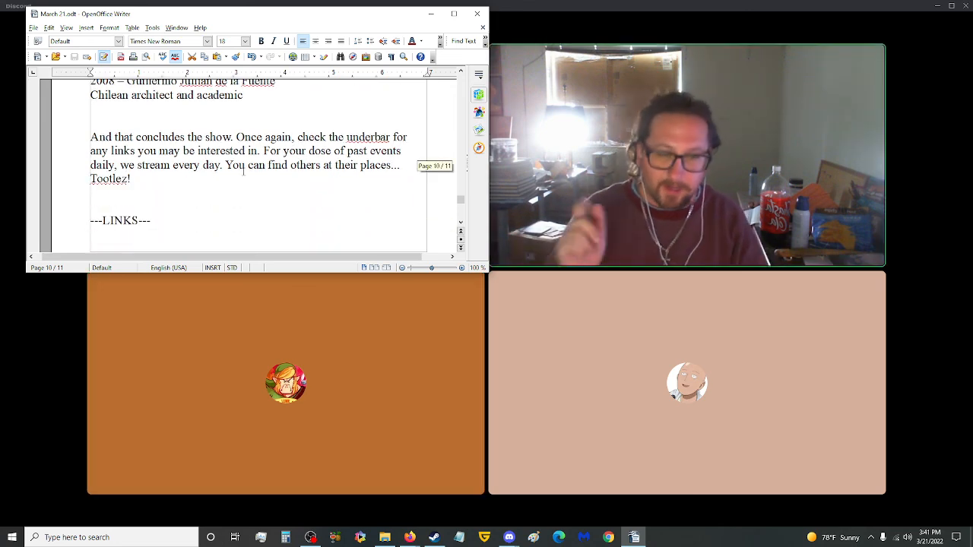